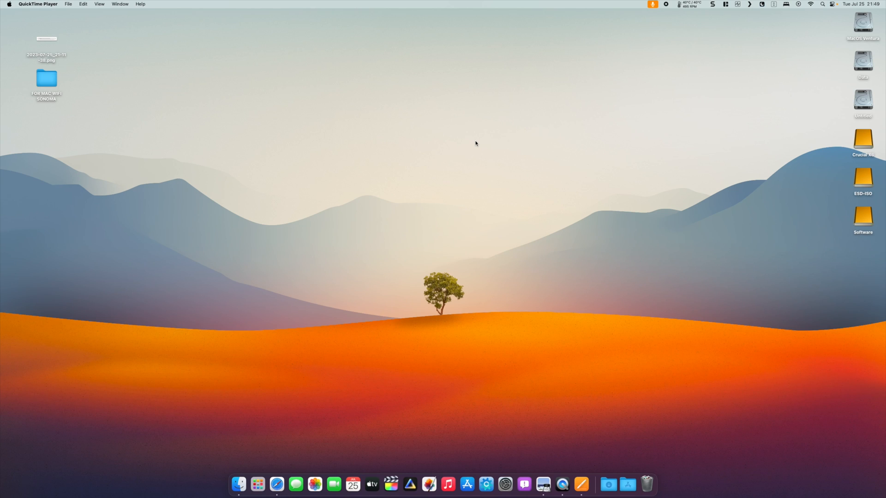
{"action": "mouse_move", "coordinate": [480, 147]}
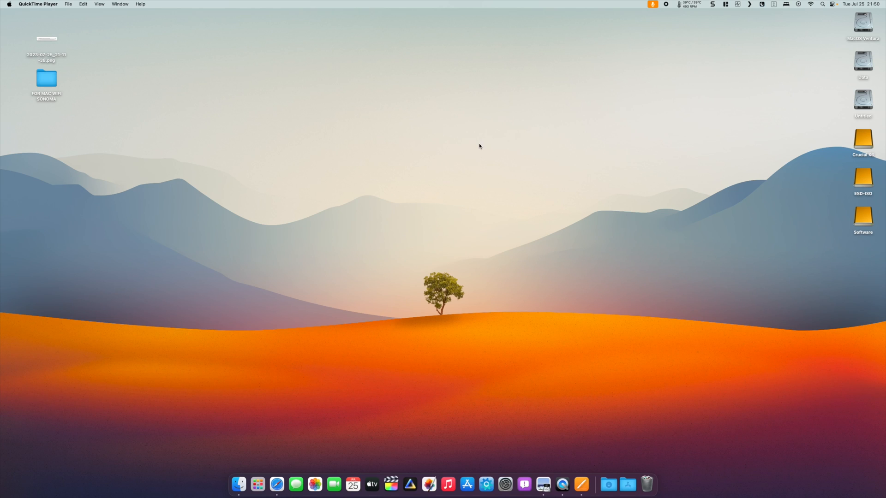
{"action": "mouse_move", "coordinate": [477, 135]}
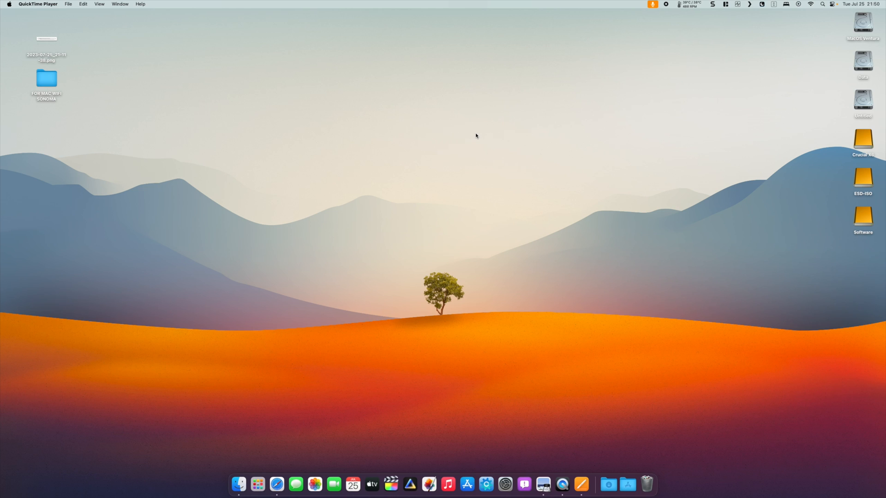
{"action": "mouse_move", "coordinate": [469, 132]}
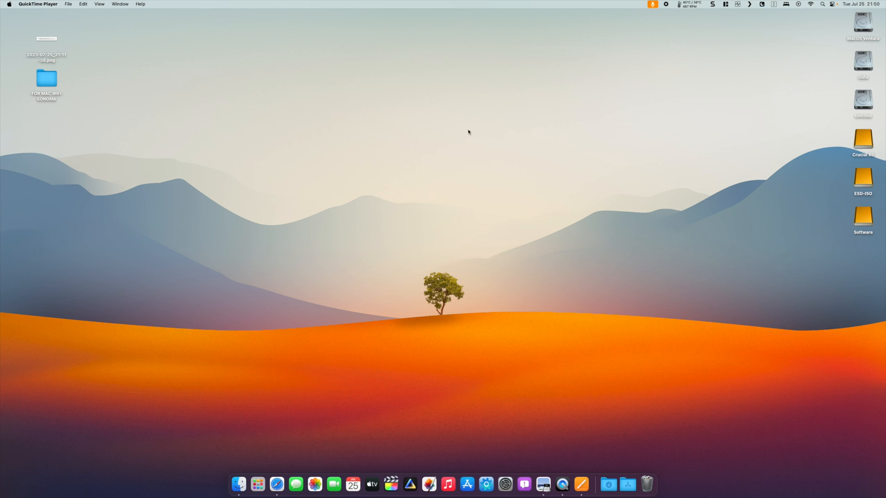
{"action": "mouse_move", "coordinate": [362, 94]}
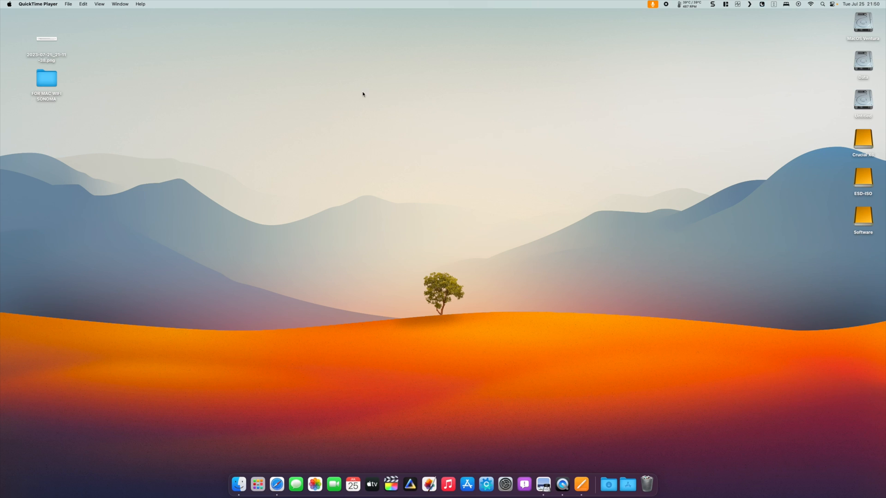
{"action": "mouse_move", "coordinate": [332, 77]}
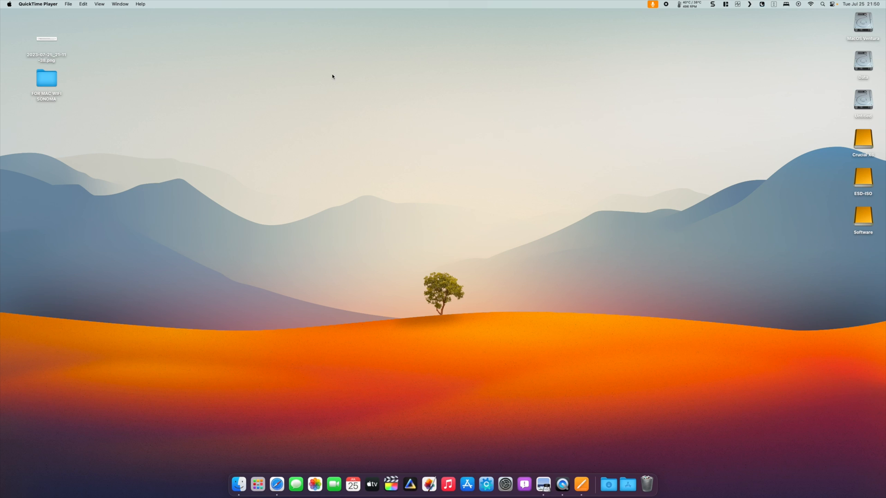
{"action": "mouse_move", "coordinate": [340, 69]}
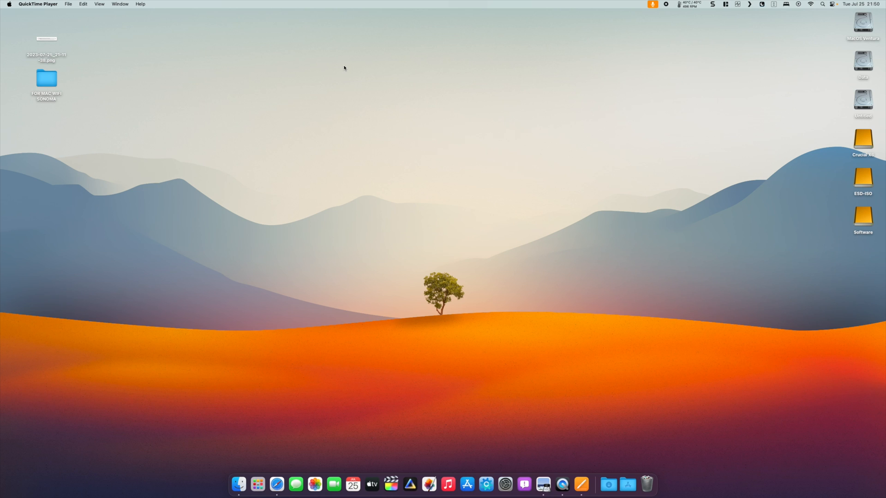
{"action": "mouse_move", "coordinate": [346, 67]}
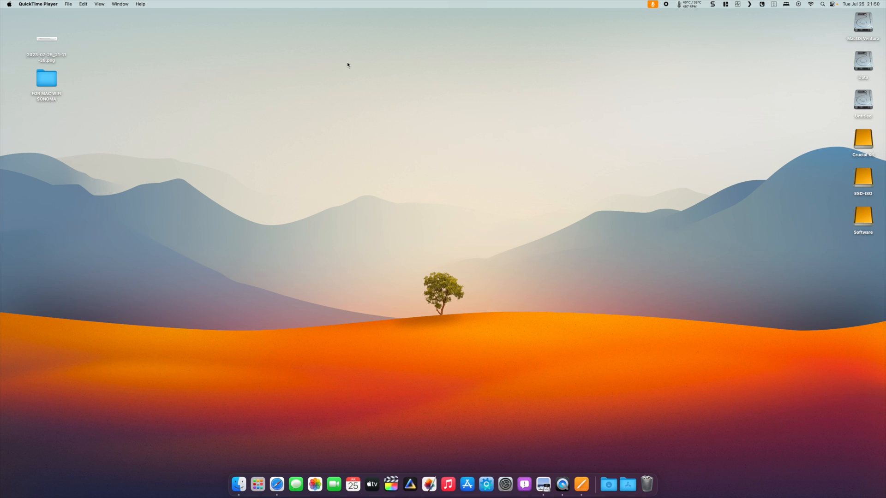
{"action": "mouse_move", "coordinate": [199, 50]}
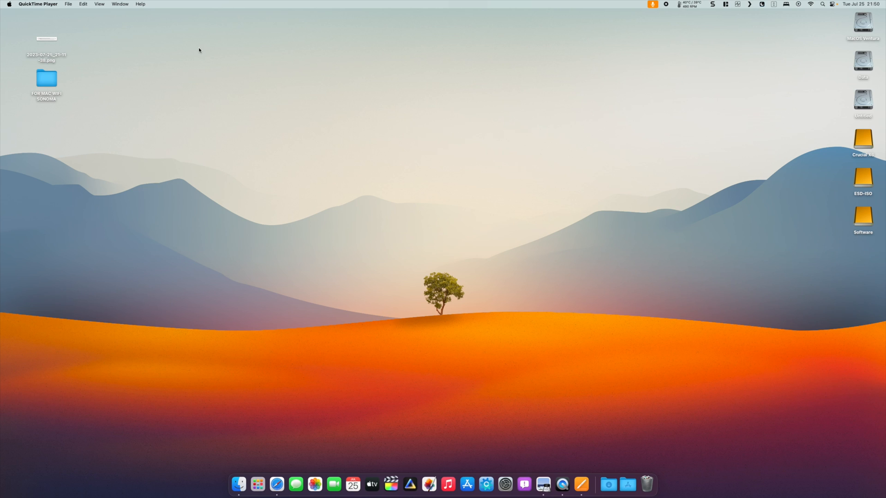
{"action": "mouse_move", "coordinate": [69, 66]}
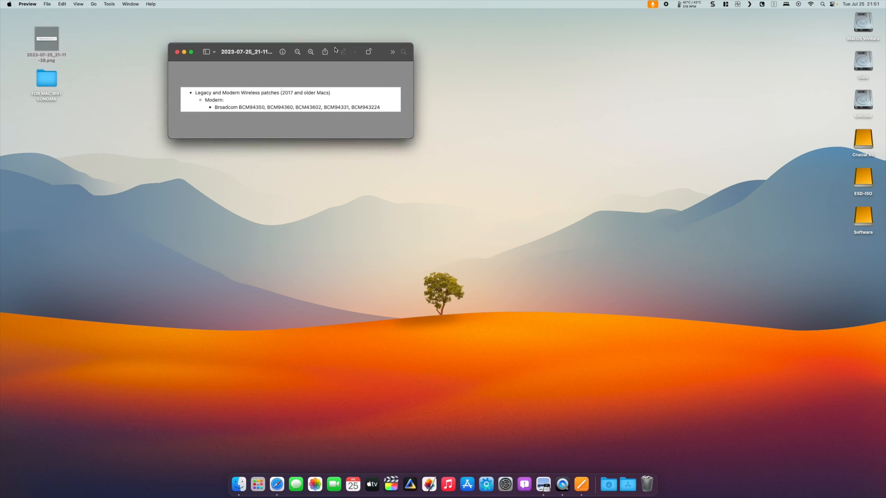
Review the Broadcom supported-cards screenshot in Preview and close its window
{"action": "double_click", "coordinate": [226, 107]}
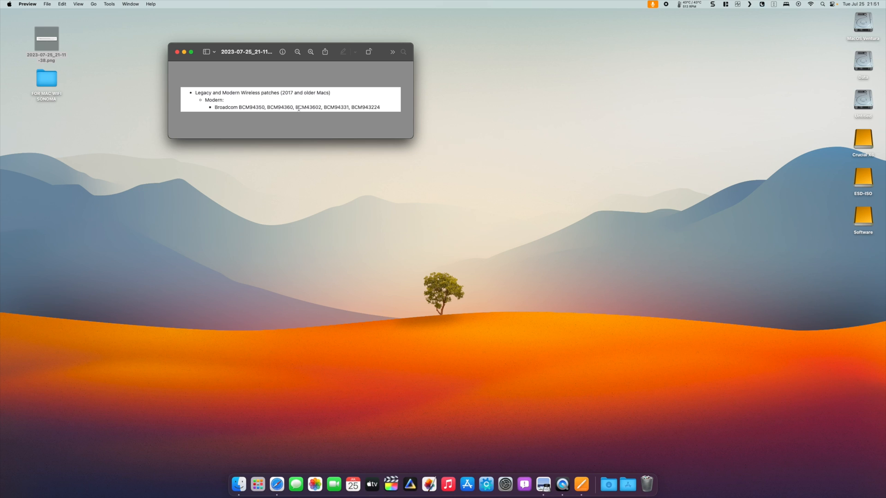
{"action": "double_click", "coordinate": [308, 107]}
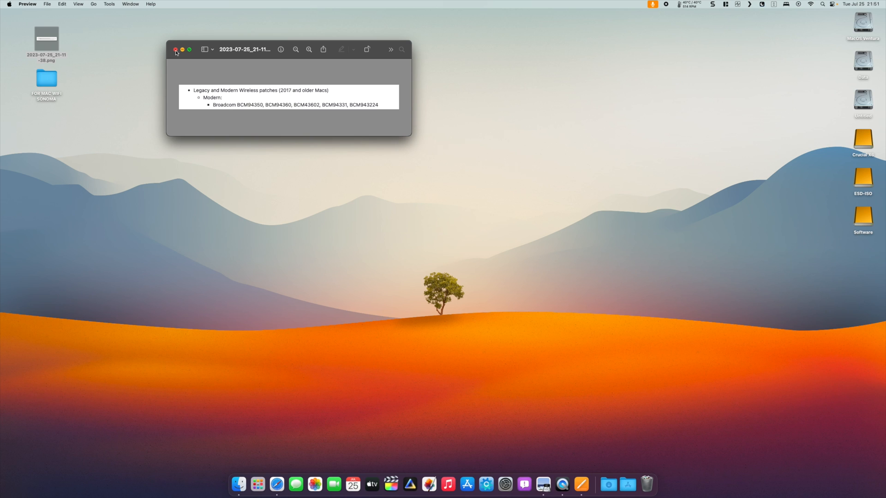
{"action": "left_click", "coordinate": [176, 50]}
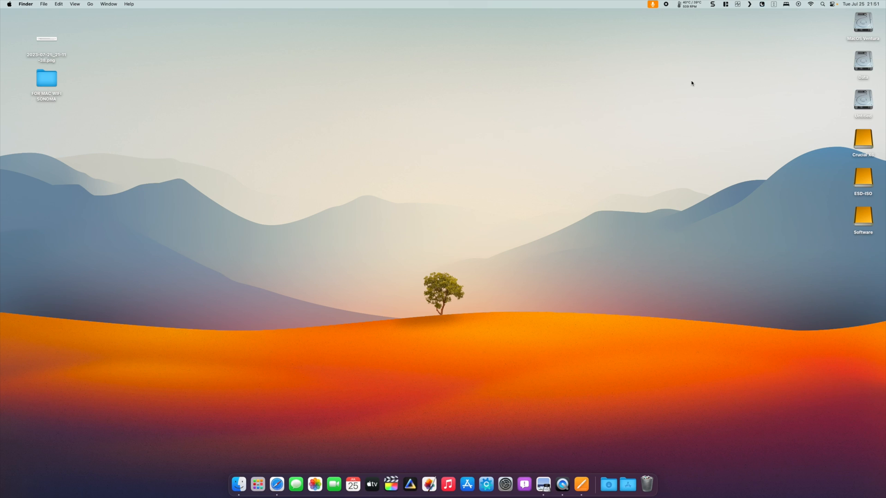
{"action": "mouse_move", "coordinate": [688, 79]}
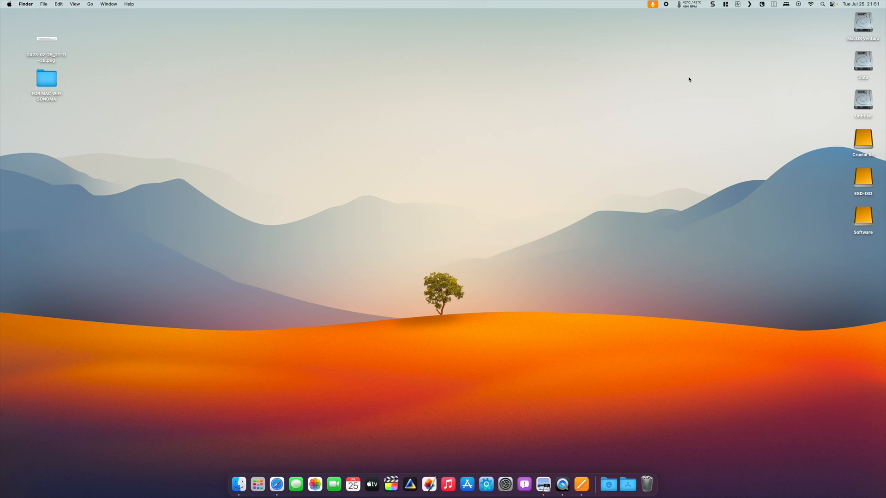
{"action": "mouse_move", "coordinate": [628, 484]}
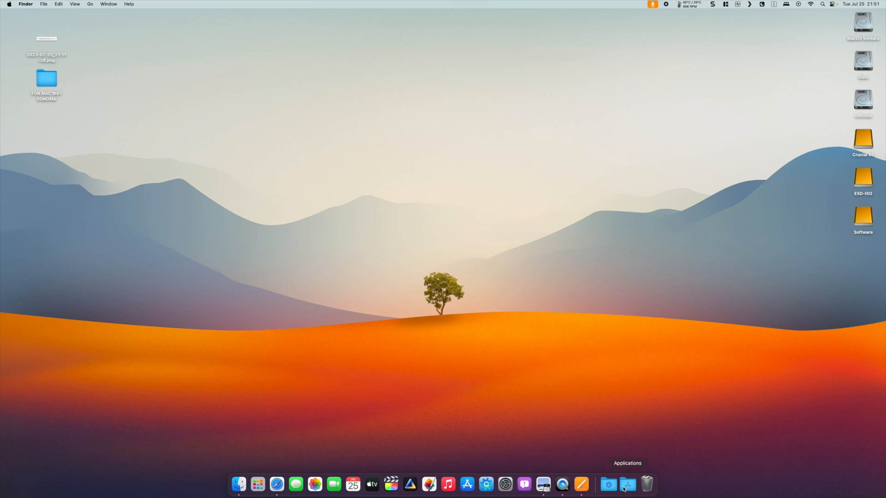
{"action": "mouse_move", "coordinate": [709, 131]}
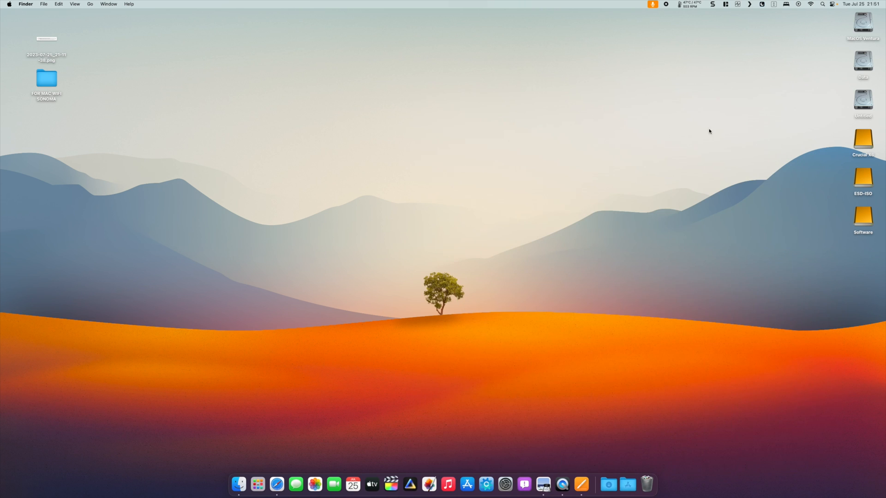
Mount disk0s1's EFI partition via ESP Mounter and load EFI/OC/config.plist in ProperTree
{"action": "left_click", "coordinate": [639, 3]}
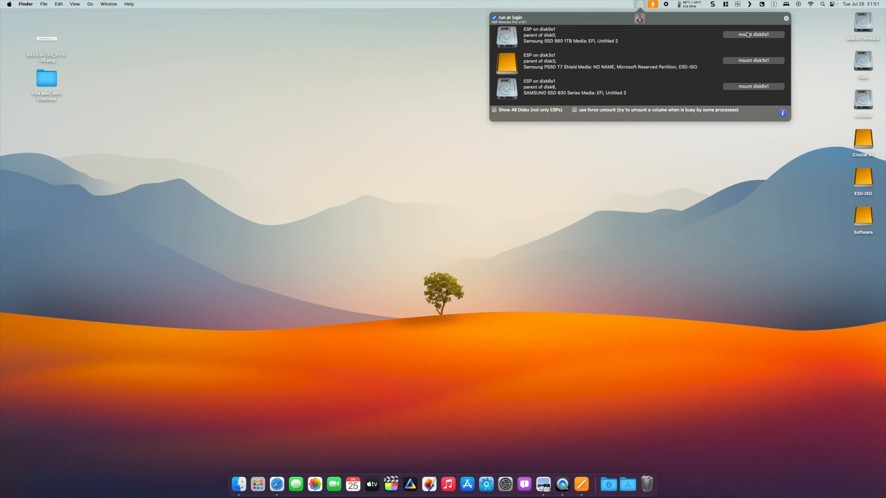
{"action": "left_click", "coordinate": [753, 34]}
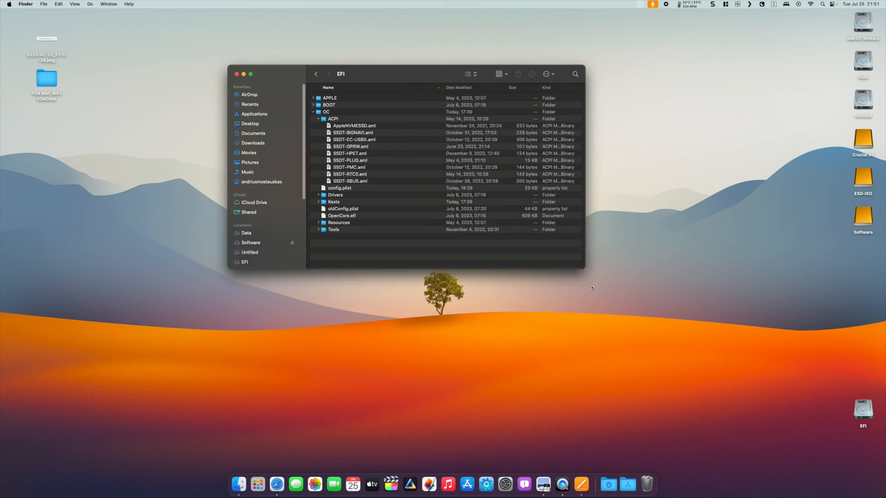
{"action": "right_click", "coordinate": [340, 187]}
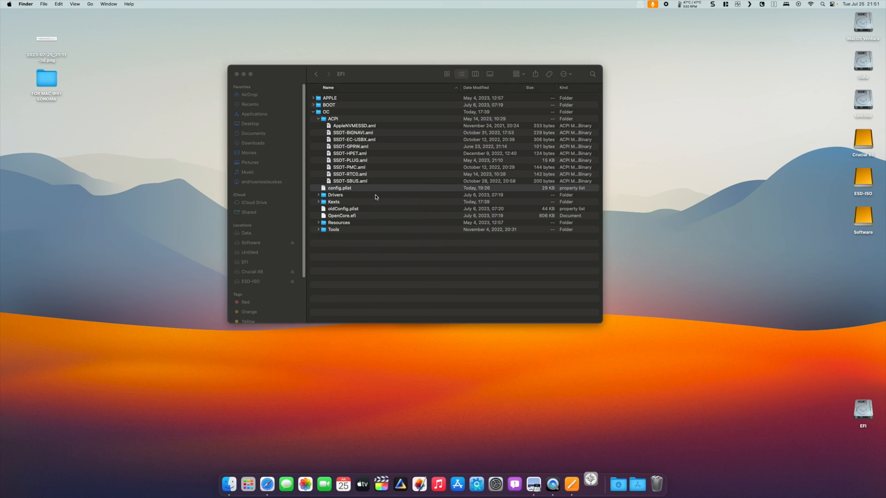
{"action": "right_click", "coordinate": [267, 90]}
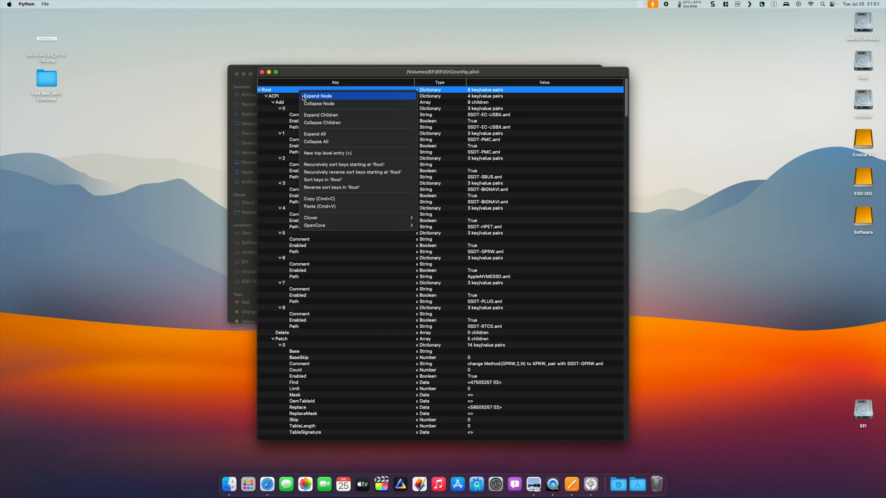
Collapse the tree, then expand NVRAM > Add > 7C436110 and select csr-active-config
{"action": "left_click", "coordinate": [315, 141]}
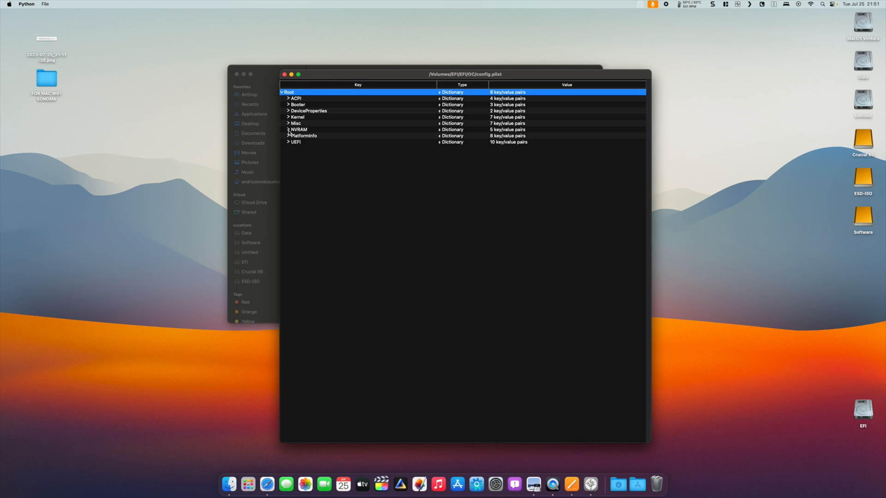
{"action": "left_click", "coordinate": [289, 130]}
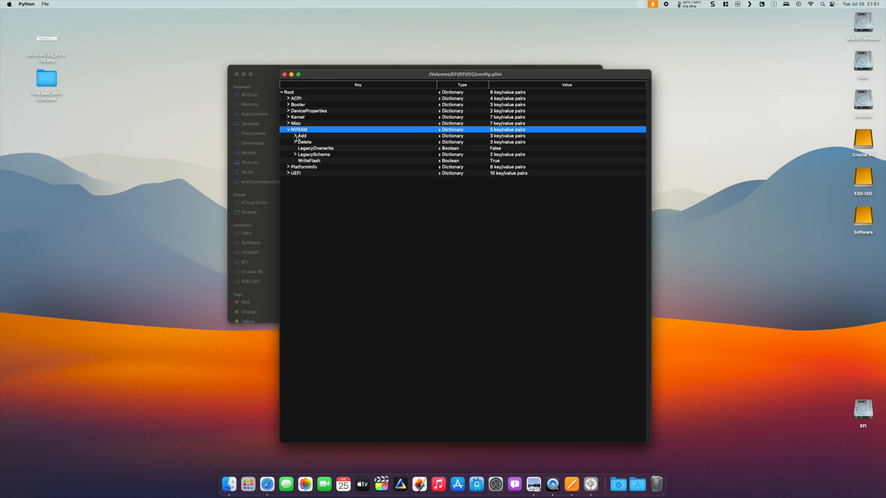
{"action": "left_click", "coordinate": [295, 136]}
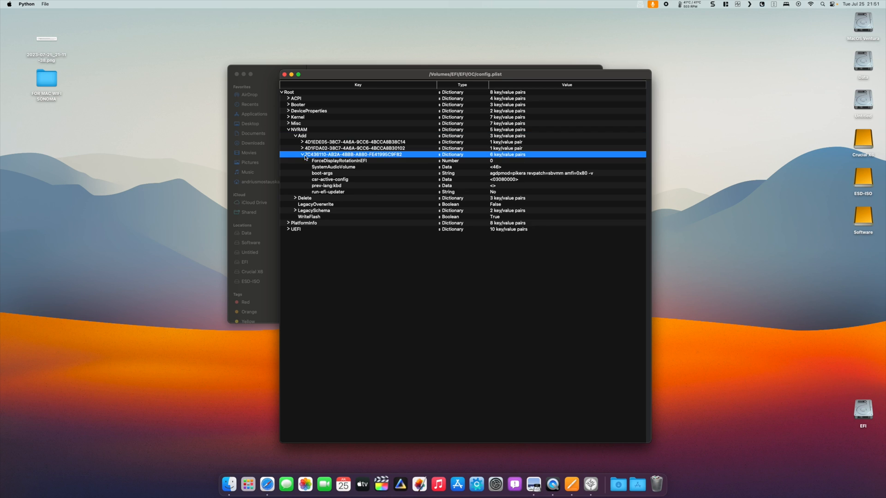
{"action": "left_click", "coordinate": [329, 179]}
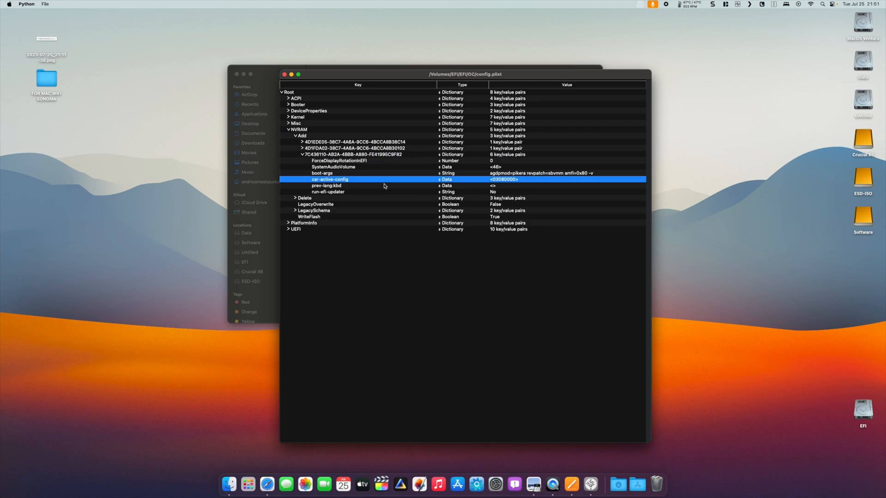
{"action": "mouse_move", "coordinate": [492, 186]}
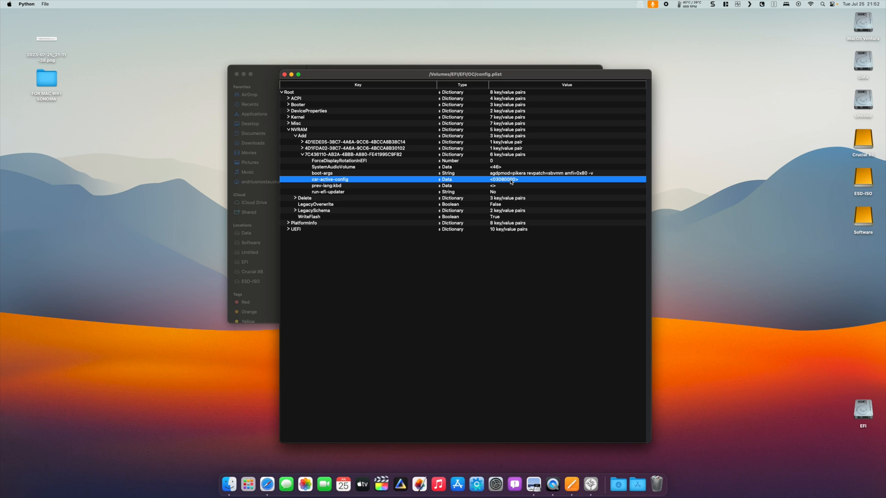
{"action": "mouse_move", "coordinate": [531, 172]}
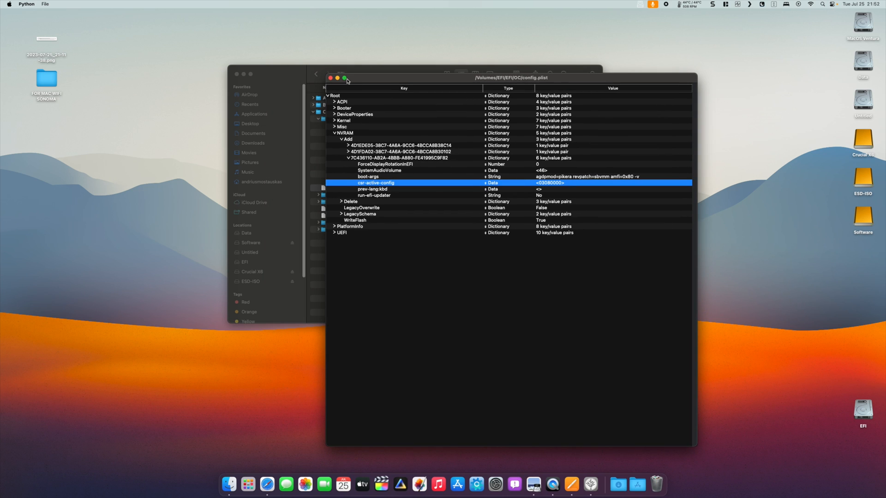
{"action": "mouse_move", "coordinate": [397, 86]}
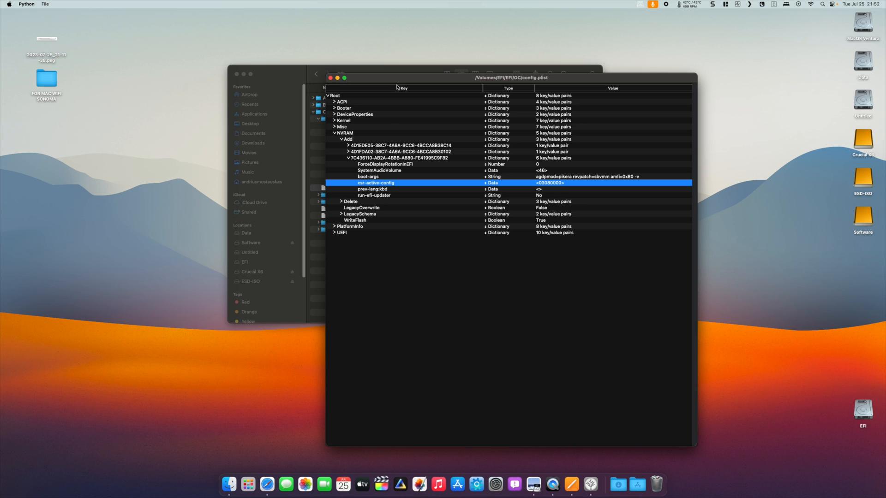
{"action": "mouse_move", "coordinate": [356, 91]}
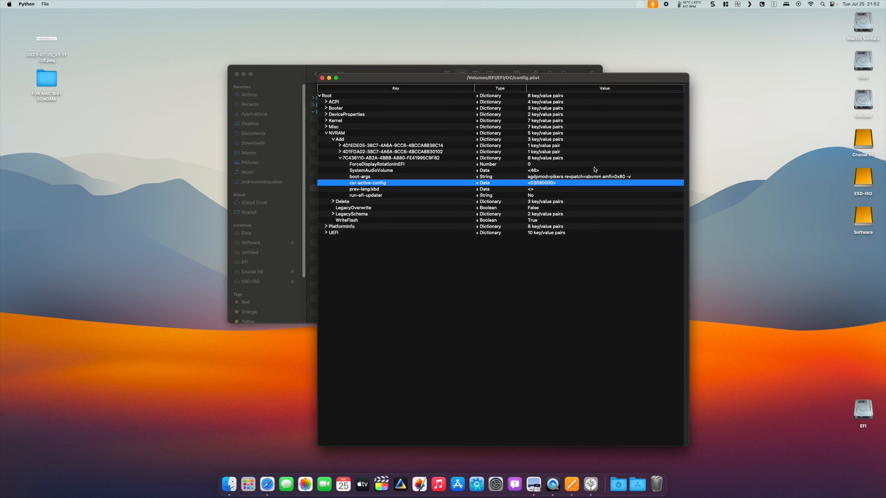
Inspect boot-args (amfi=0x80 -v) and fold config.plist back to its eight root sections
{"action": "left_click", "coordinate": [360, 176]}
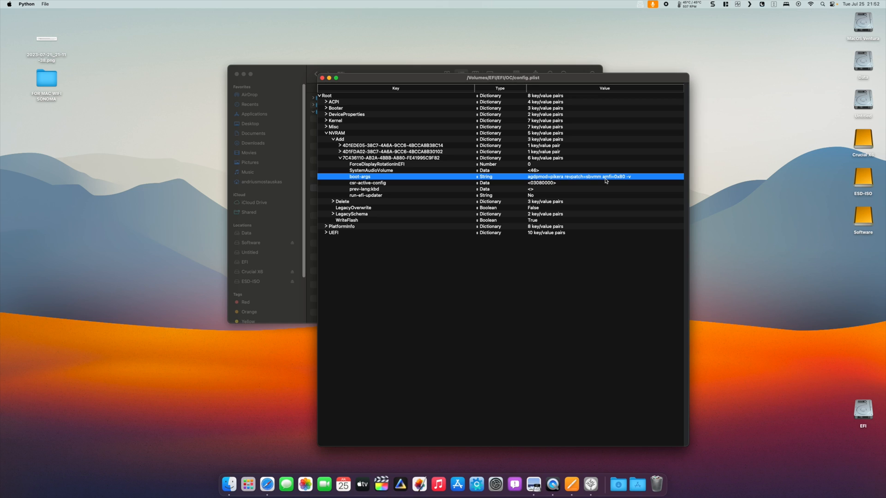
{"action": "mouse_move", "coordinate": [616, 180]}
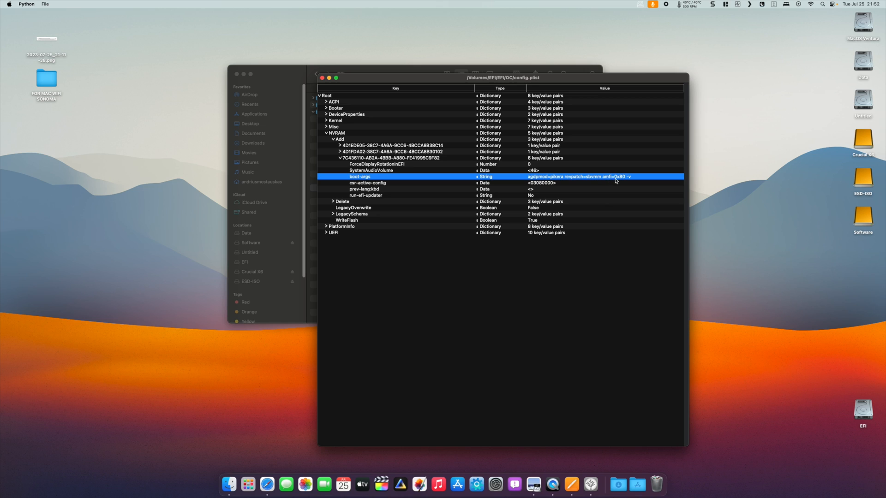
{"action": "mouse_move", "coordinate": [618, 181]}
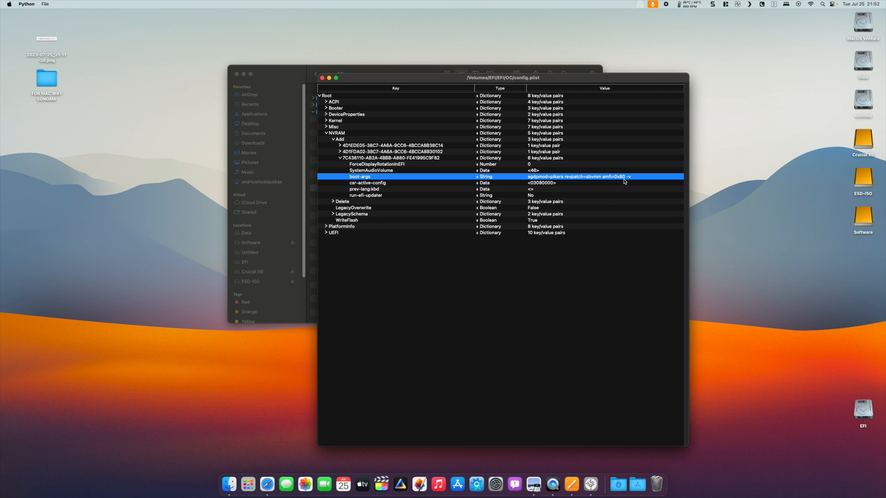
{"action": "mouse_move", "coordinate": [572, 174]}
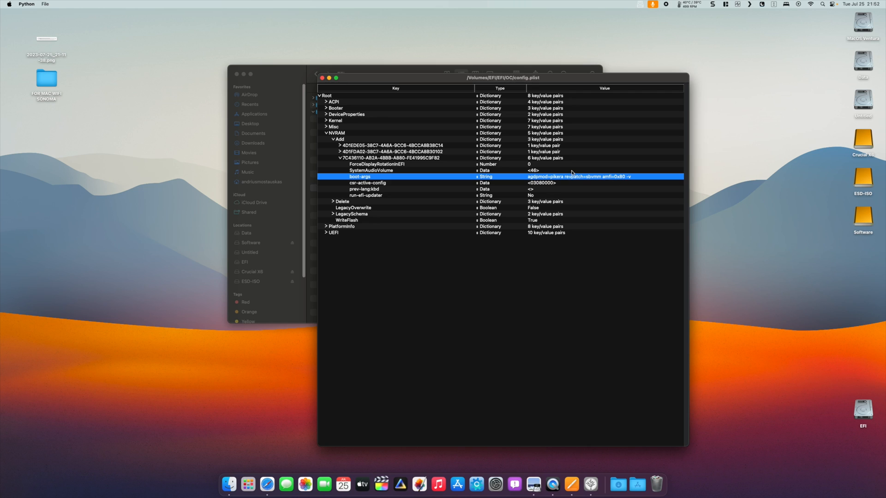
{"action": "left_click", "coordinate": [325, 133]}
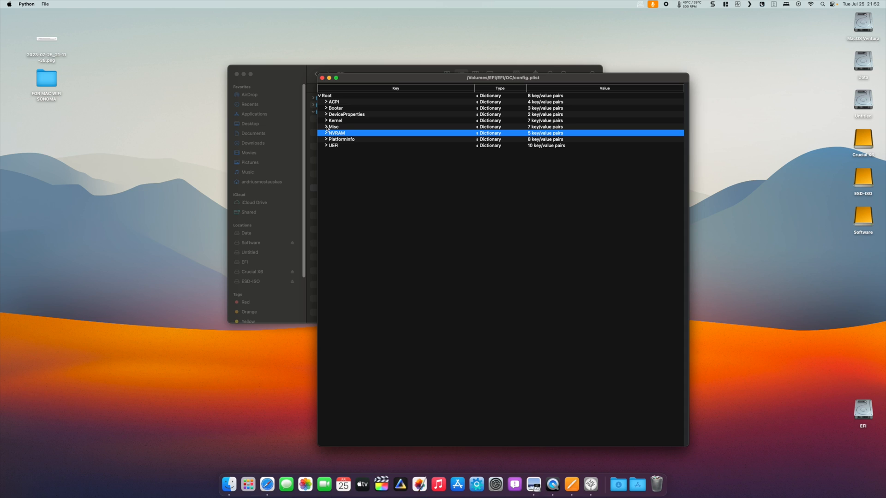
Confirm Misc > Security > SecureBootModel is Disabled and collapse Misc again
{"action": "left_click", "coordinate": [326, 127]}
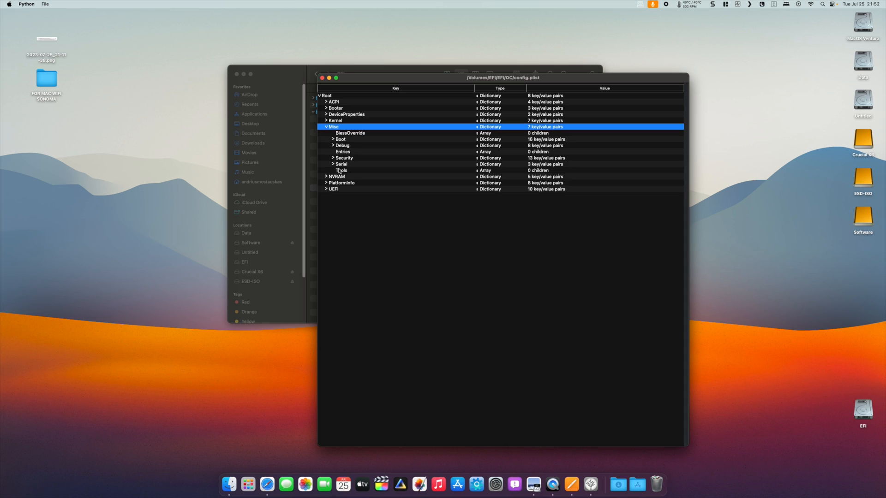
{"action": "left_click", "coordinate": [333, 158]}
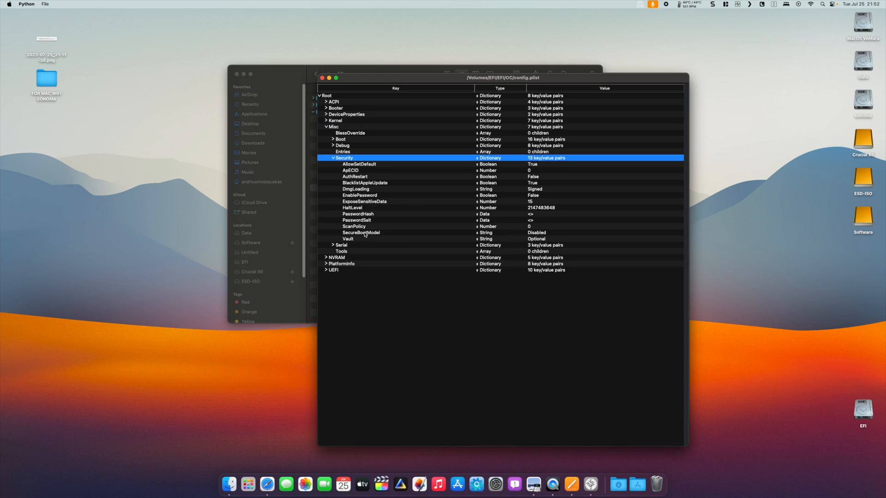
{"action": "left_click", "coordinate": [362, 233]}
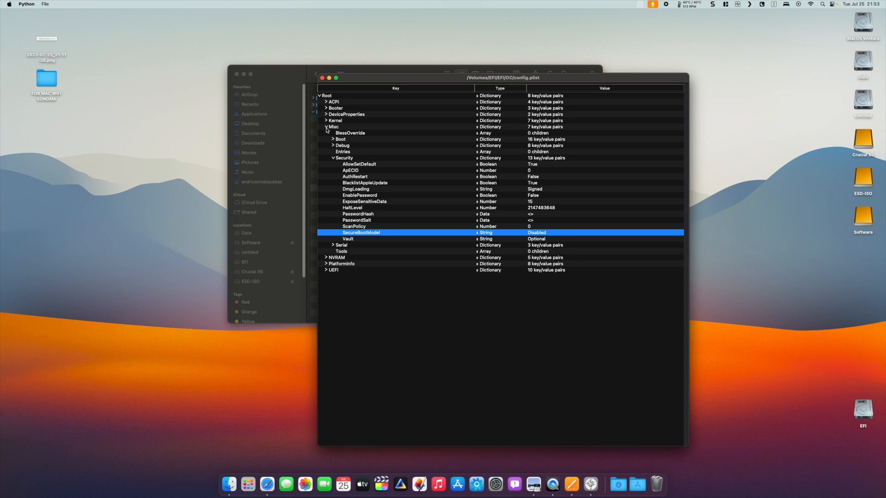
{"action": "left_click", "coordinate": [326, 127]}
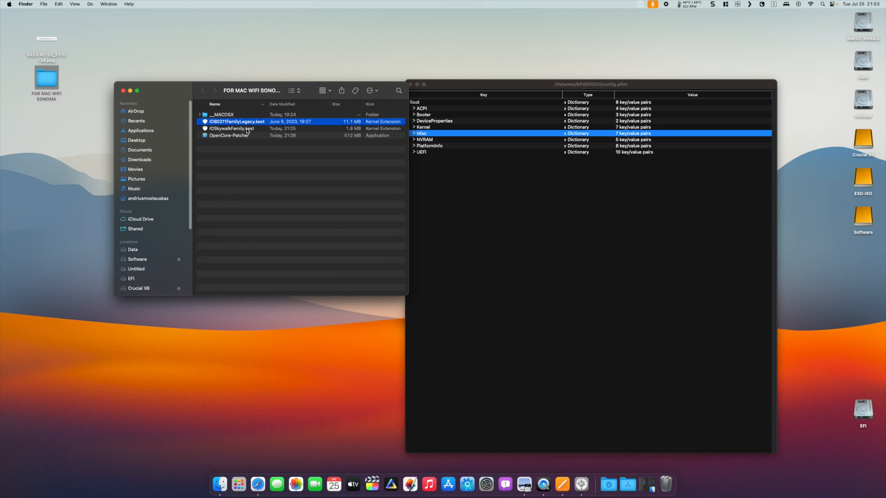
Show the EFI volume in Finder with EFI > OC expanded in list view
{"action": "left_click", "coordinate": [232, 129]}
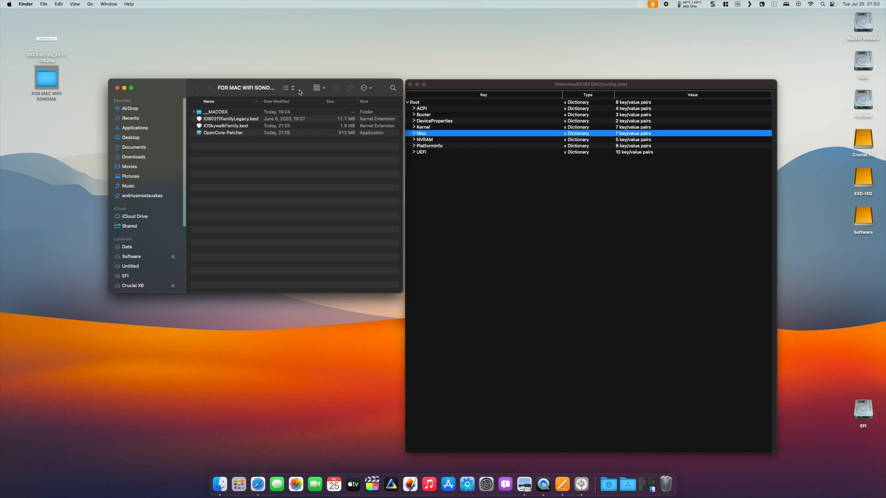
{"action": "mouse_move", "coordinate": [168, 90]}
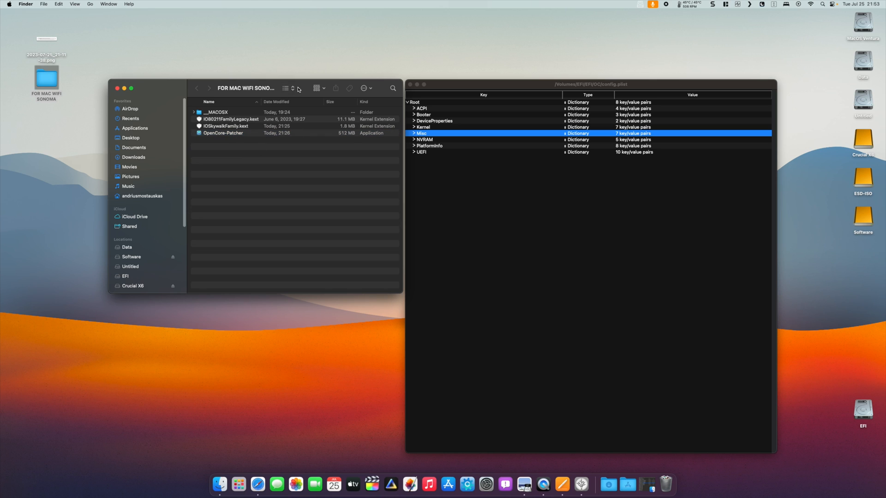
{"action": "left_click", "coordinate": [318, 88]}
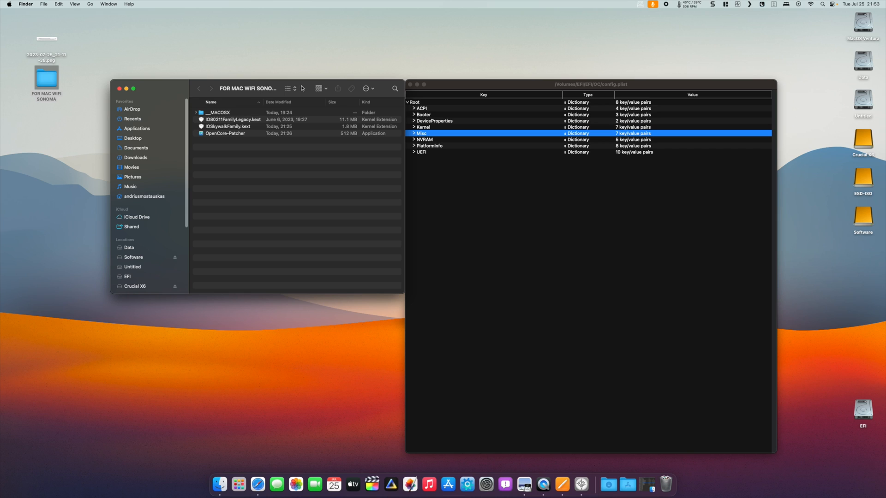
{"action": "mouse_move", "coordinate": [484, 95]}
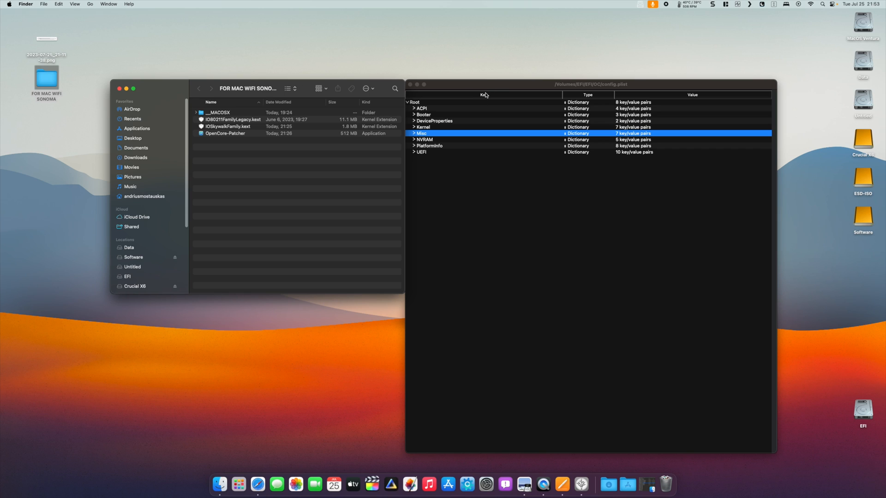
{"action": "mouse_move", "coordinate": [537, 129]}
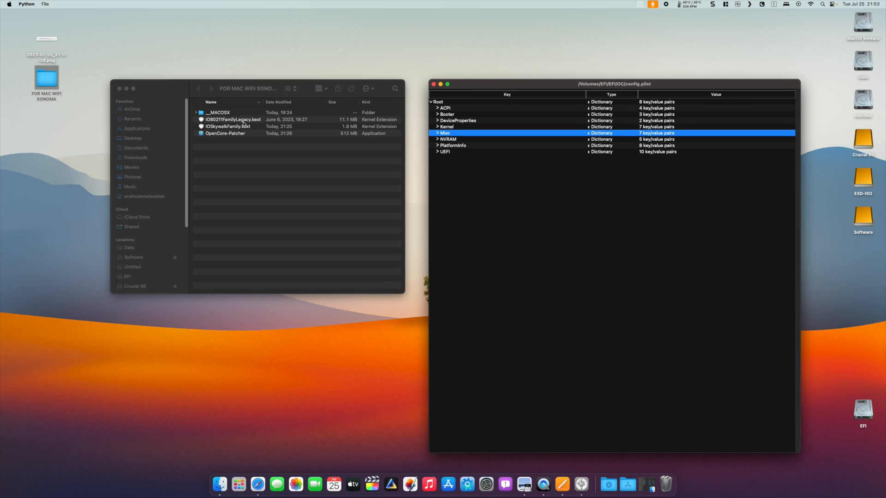
{"action": "left_click", "coordinate": [232, 119]}
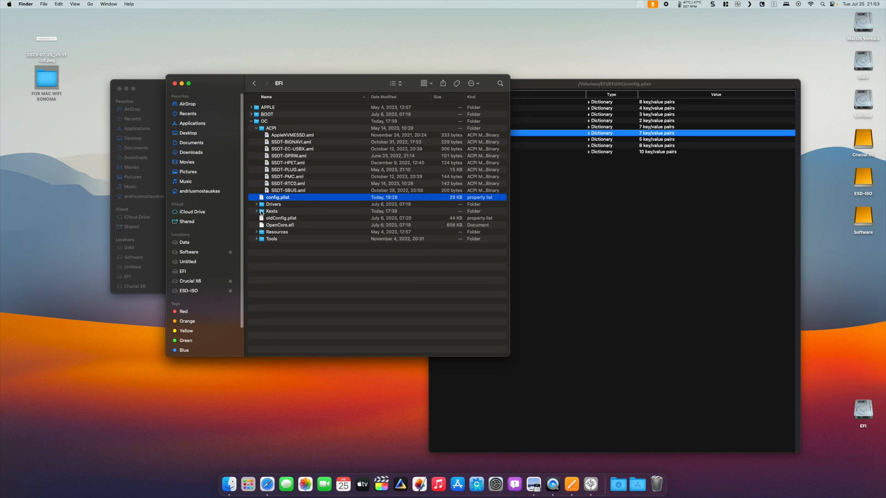
Check OC/Kexts holds IO80211FamilyLegacy and IOSkywalkFamily, then close the EFI window
{"action": "left_click", "coordinate": [256, 211]}
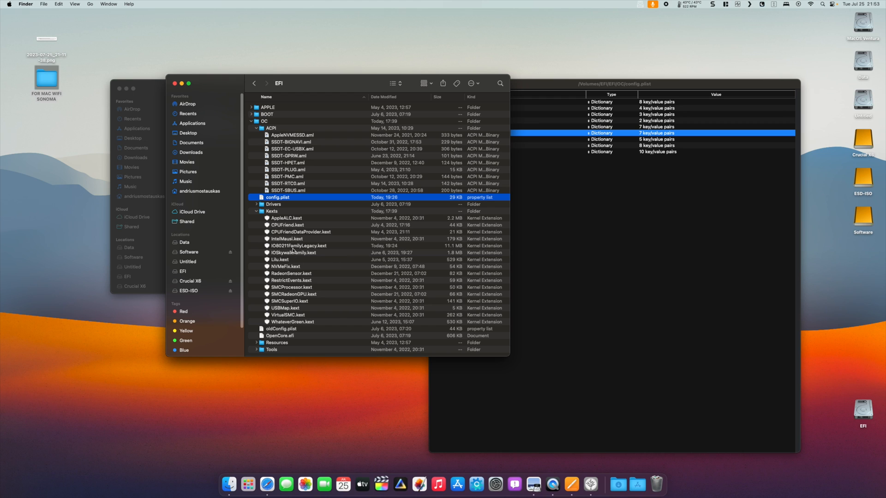
{"action": "left_click", "coordinate": [299, 245]}
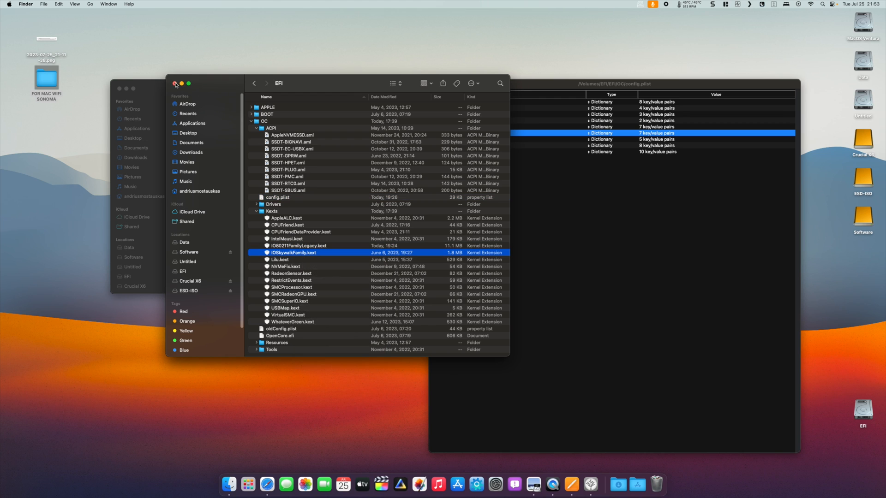
{"action": "left_click", "coordinate": [175, 84]}
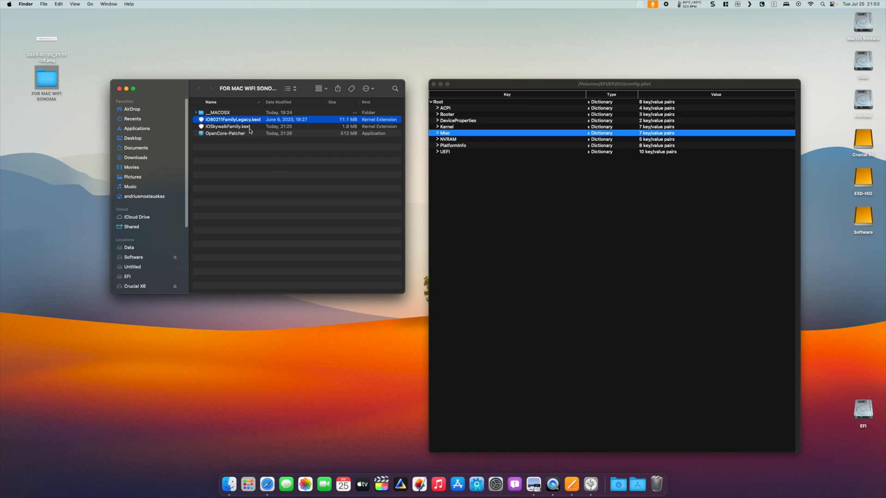
{"action": "mouse_move", "coordinate": [248, 121]}
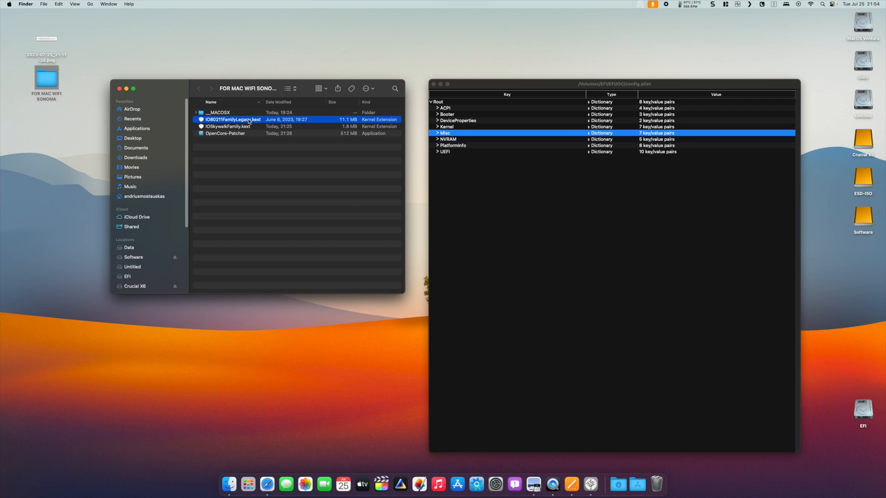
{"action": "mouse_move", "coordinate": [234, 123]}
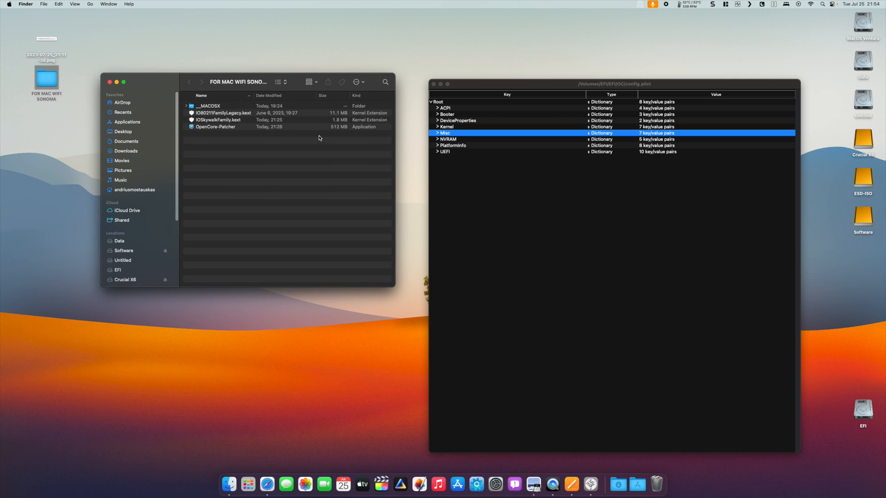
{"action": "right_click", "coordinate": [221, 113]}
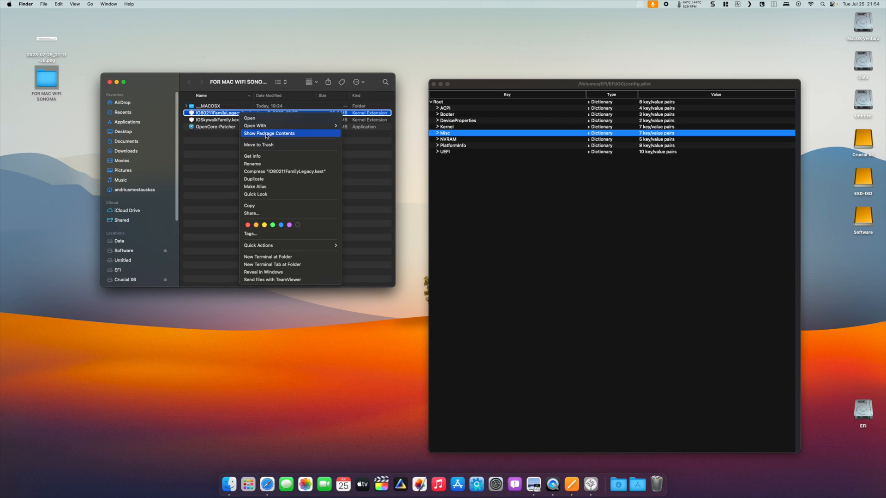
Show IO80211FamilyLegacy.kext's package contents with AirPortBrcmNIC.kext under PlugIns
{"action": "left_click", "coordinate": [269, 133]}
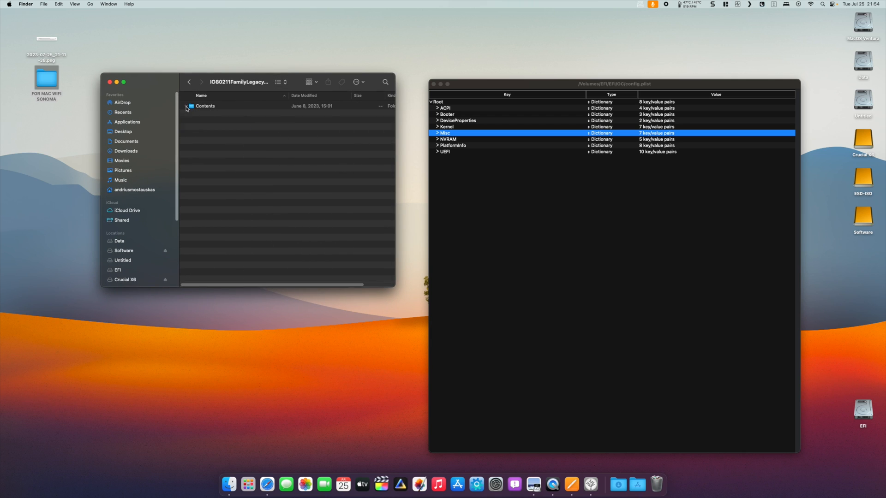
{"action": "left_click", "coordinate": [186, 106]}
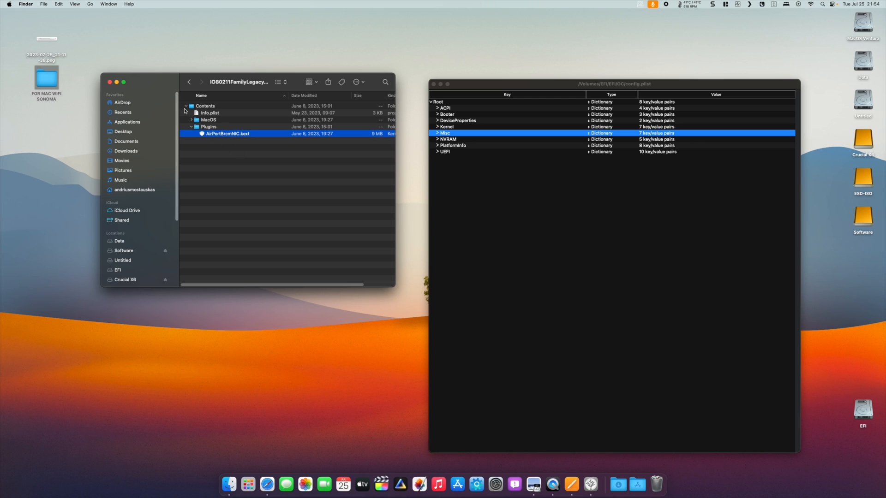
{"action": "left_click", "coordinate": [186, 105]}
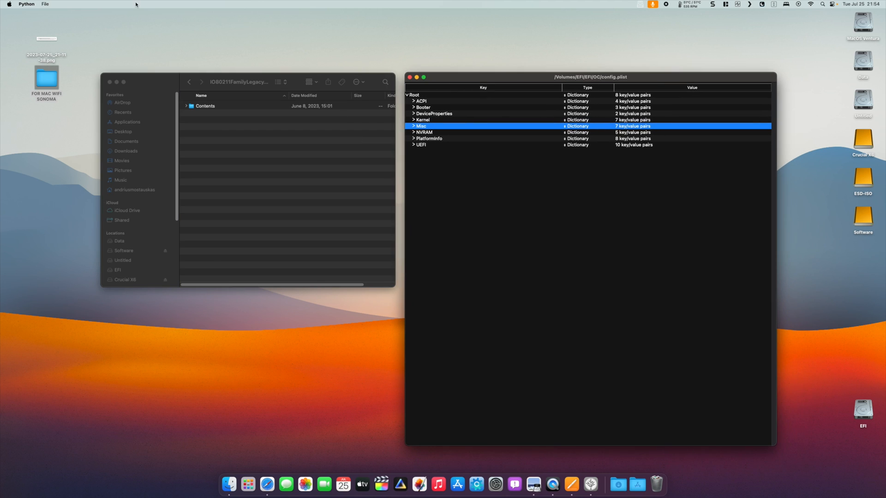
Run OC Snapshot to add the three Wi-Fi kexts at MinKernel 23.0.0 and block IOSkywalkFamily with Exclude
{"action": "left_click", "coordinate": [44, 3]}
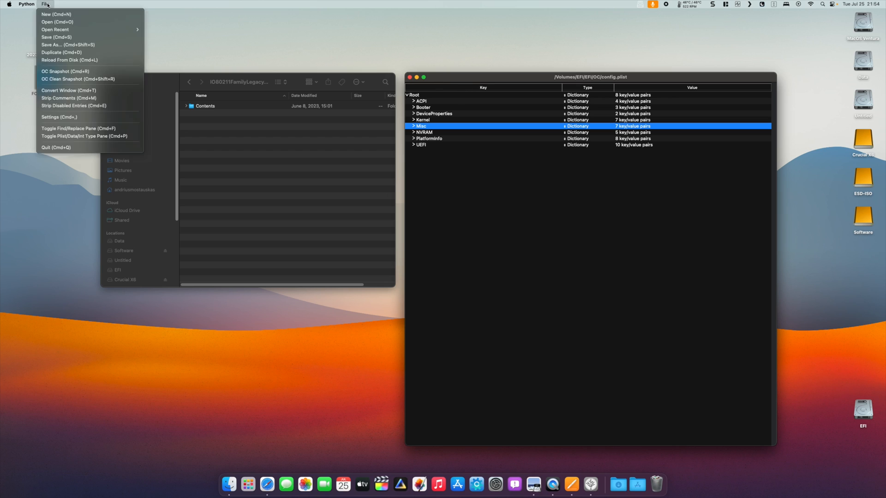
{"action": "mouse_move", "coordinate": [421, 97]}
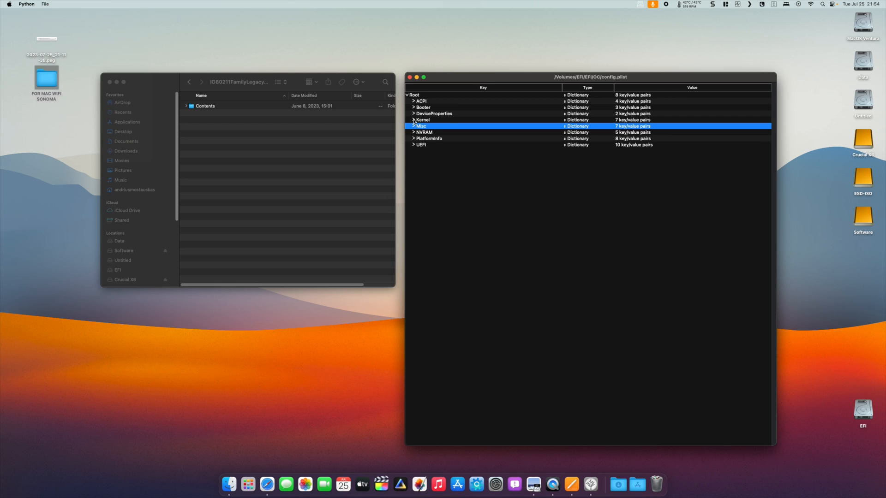
{"action": "left_click", "coordinate": [414, 120]}
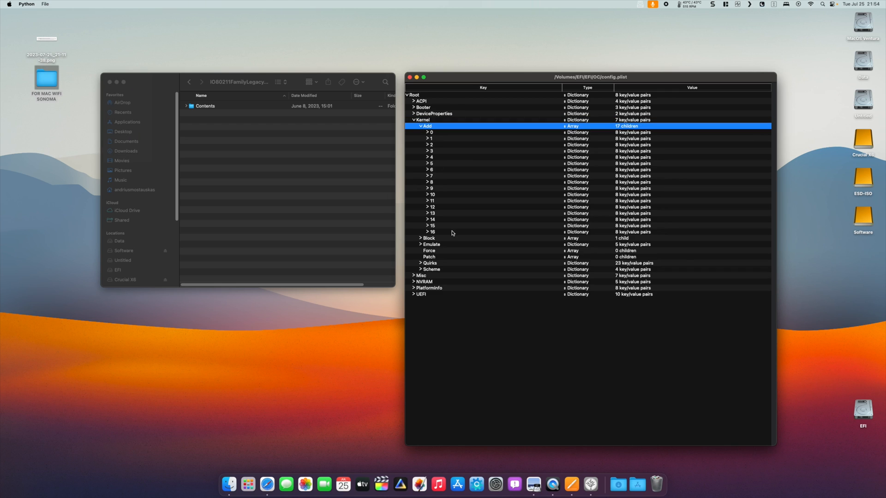
{"action": "left_click", "coordinate": [428, 220]}
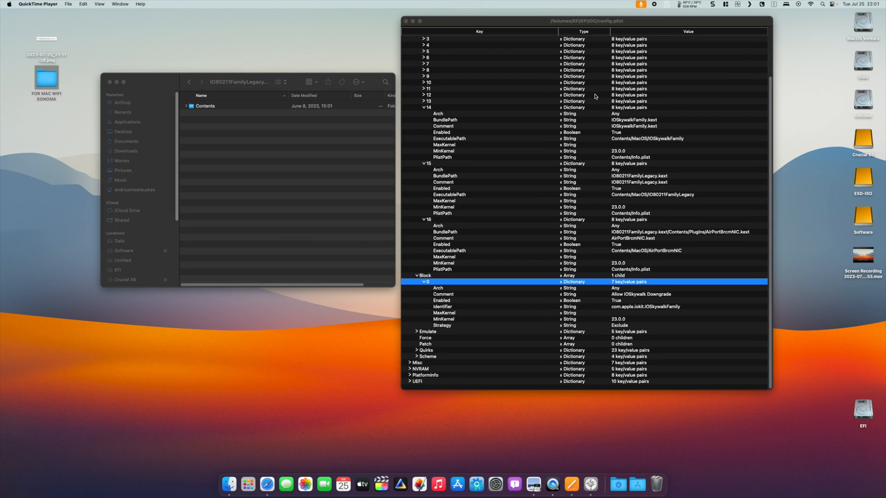
Review Kernel Add entries 14–16 and the IOSkywalk Downgrade block rule, then close ProperTree
{"action": "left_click", "coordinate": [443, 294]}
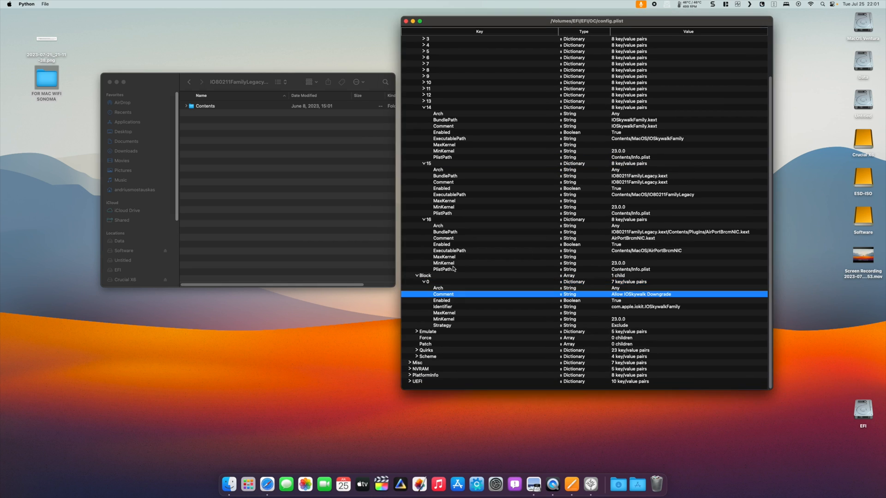
{"action": "mouse_move", "coordinate": [459, 291]}
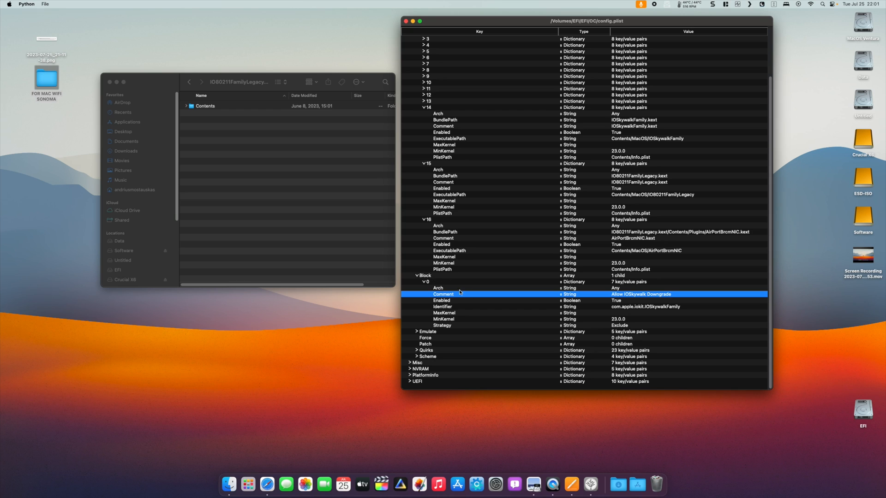
{"action": "mouse_move", "coordinate": [643, 310]}
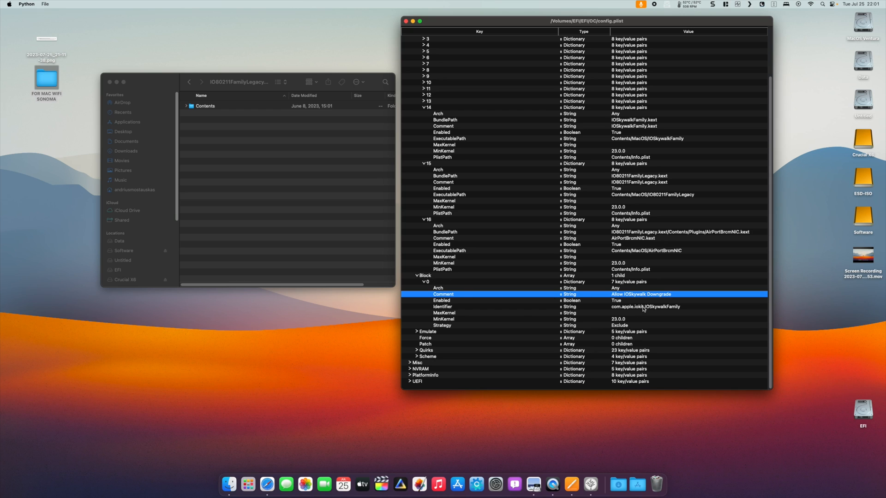
{"action": "mouse_move", "coordinate": [625, 312]}
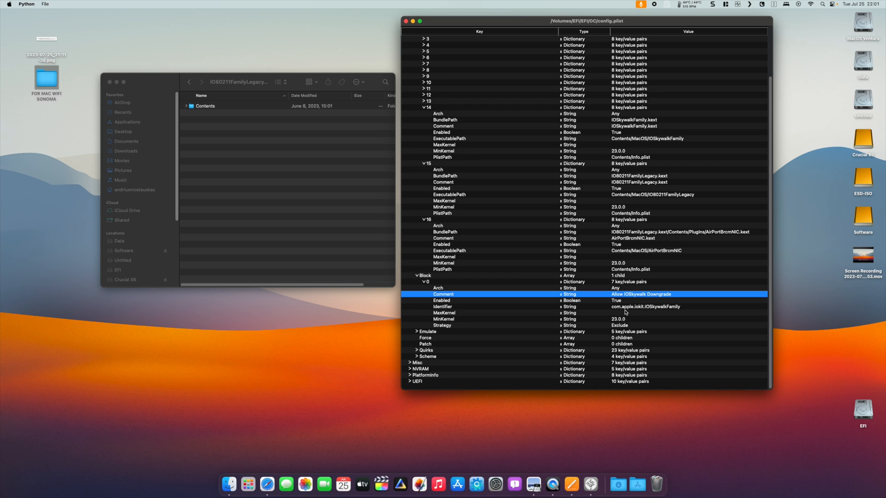
{"action": "mouse_move", "coordinate": [662, 311]}
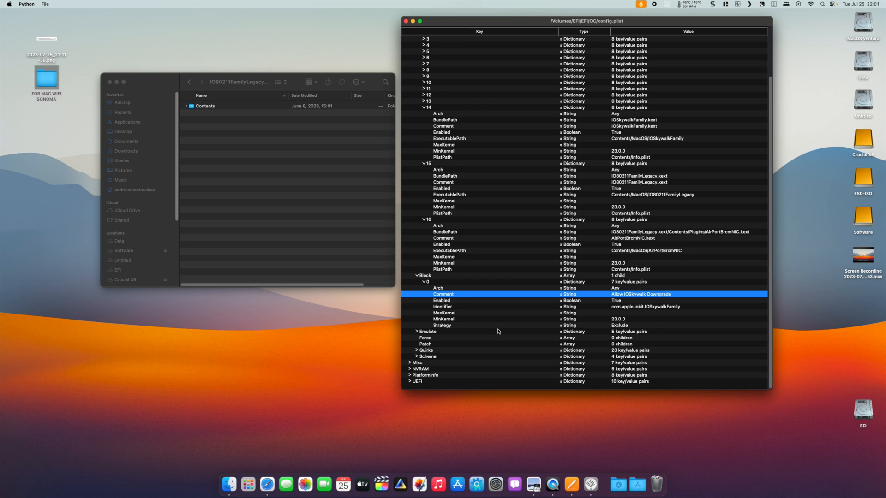
{"action": "mouse_move", "coordinate": [619, 331]}
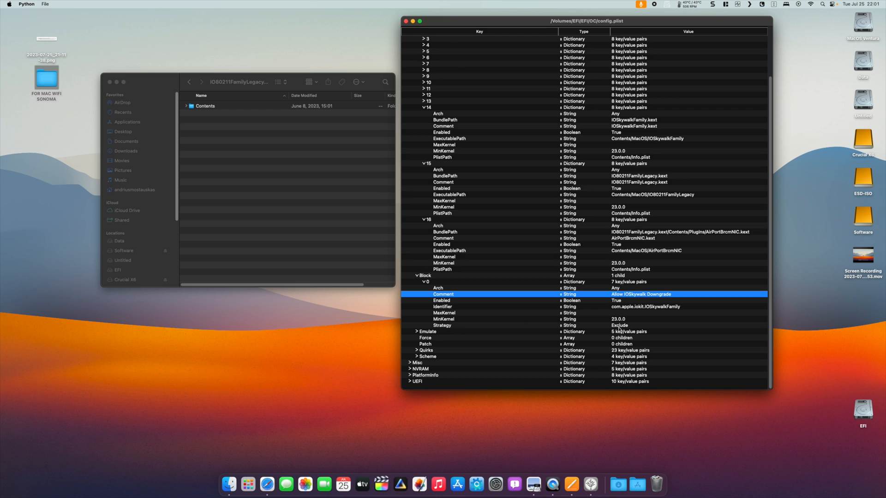
{"action": "mouse_move", "coordinate": [503, 290]}
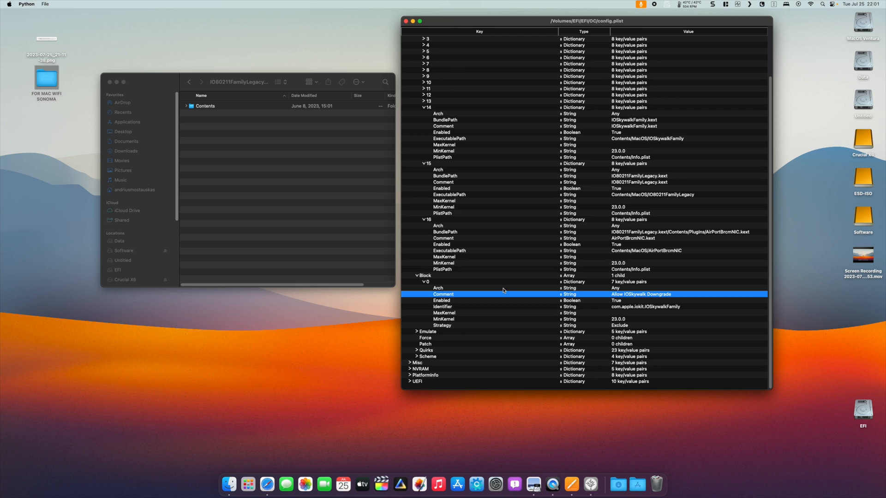
{"action": "mouse_move", "coordinate": [450, 153]}
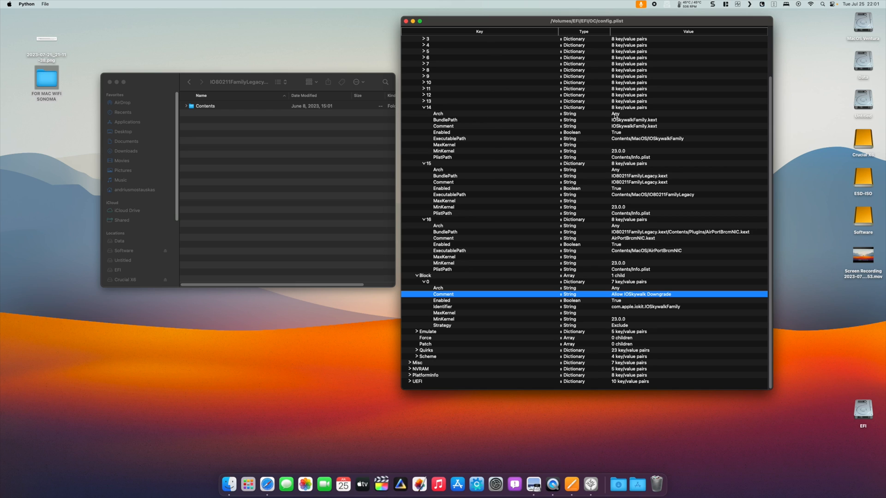
{"action": "mouse_move", "coordinate": [495, 159]}
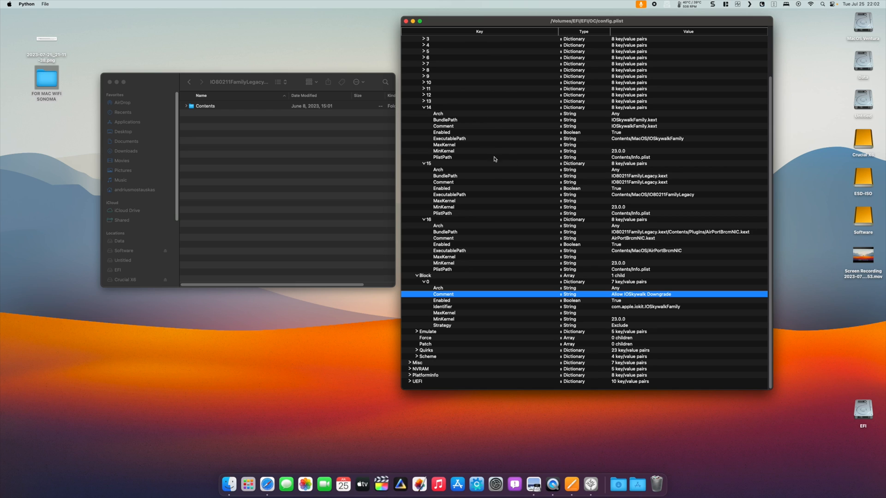
{"action": "mouse_move", "coordinate": [462, 155]}
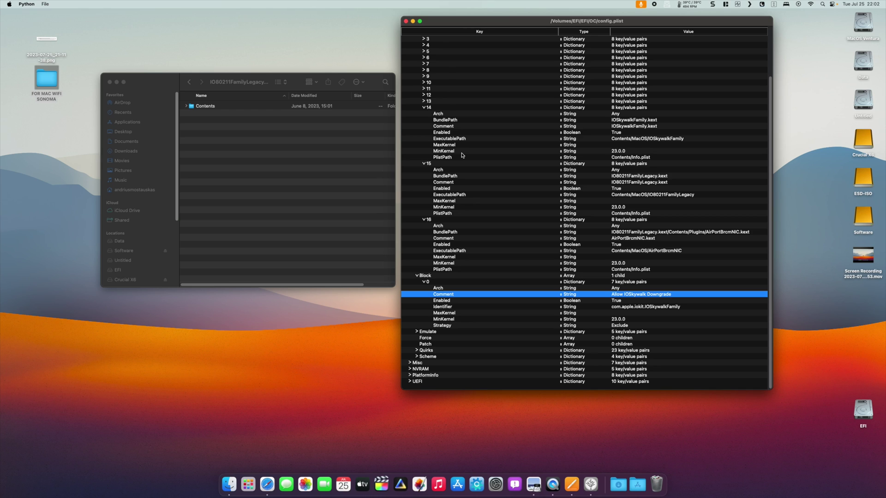
{"action": "mouse_move", "coordinate": [465, 107]}
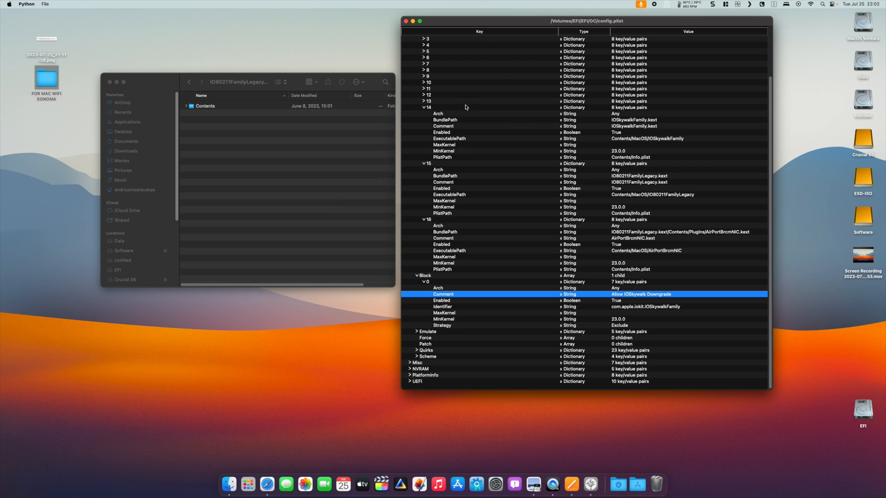
{"action": "mouse_move", "coordinate": [495, 176]}
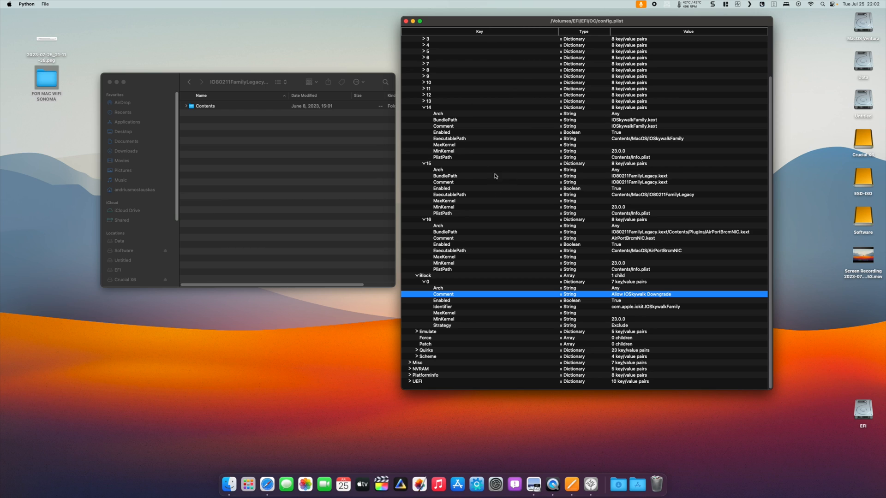
{"action": "mouse_move", "coordinate": [474, 175]}
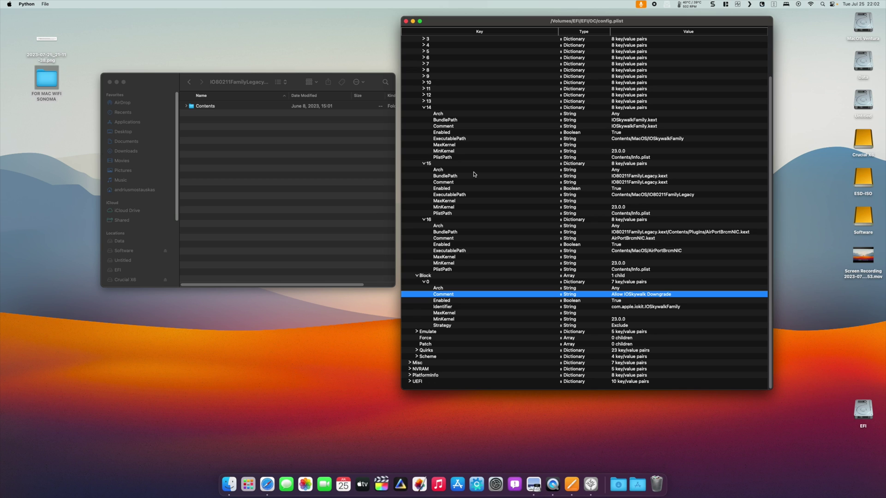
{"action": "mouse_move", "coordinate": [533, 113]}
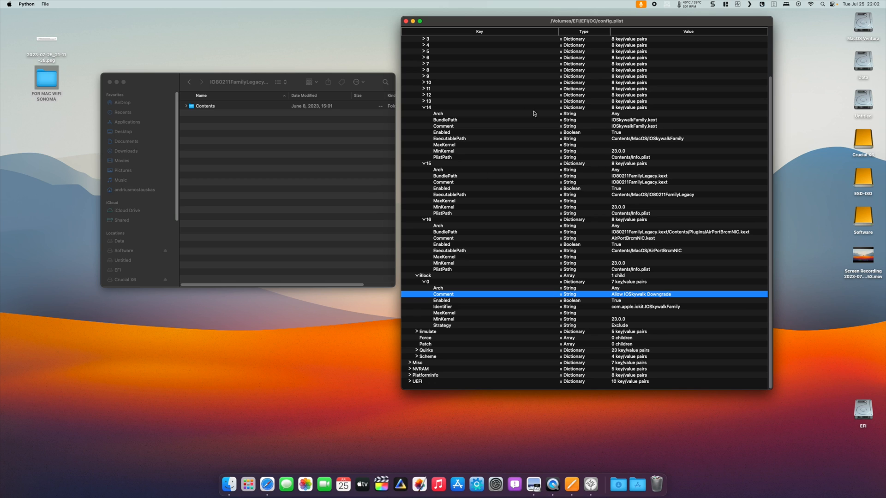
{"action": "left_click", "coordinate": [406, 21]}
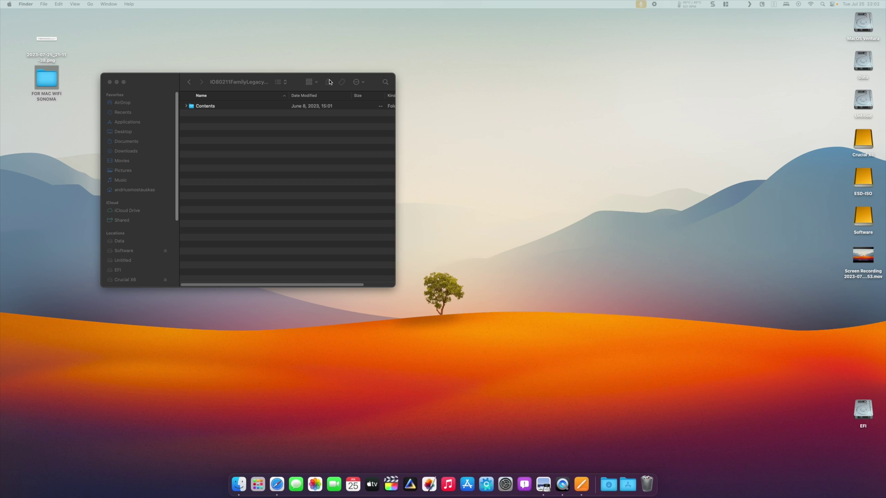
Close the kext folder window and check Wi-Fi status from the menu bar icon
{"action": "left_click", "coordinate": [110, 83]}
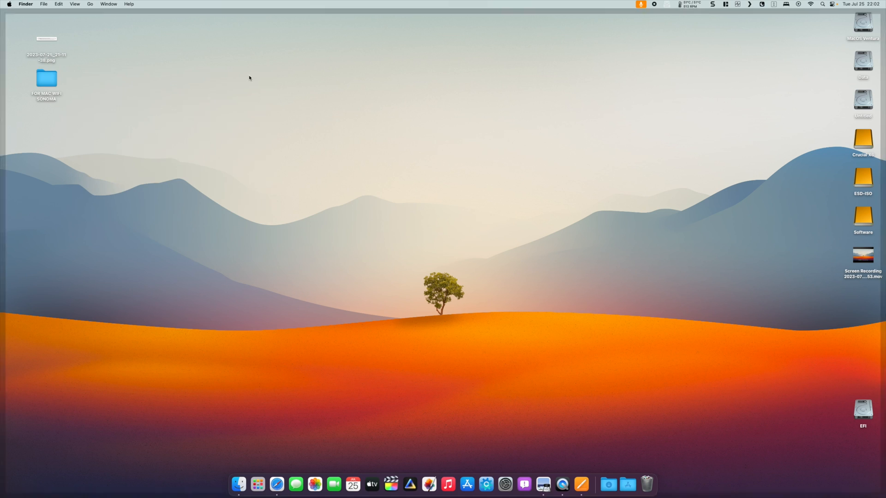
{"action": "mouse_move", "coordinate": [554, 85]}
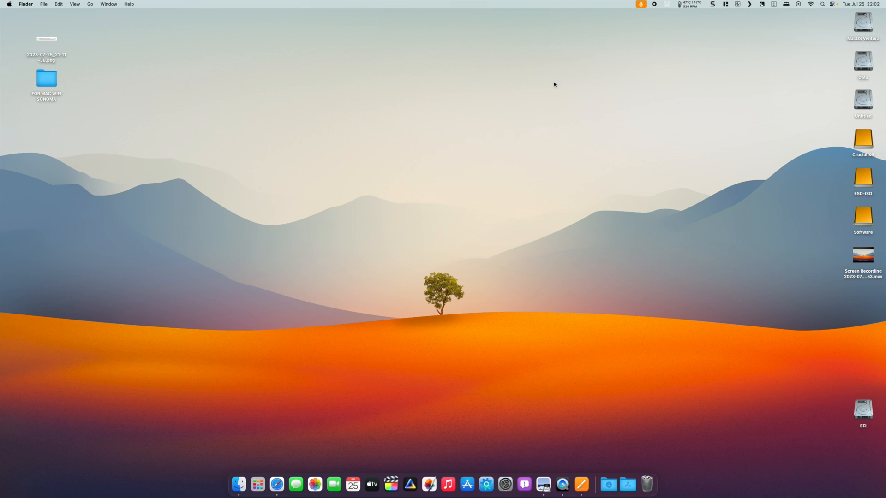
{"action": "mouse_move", "coordinate": [590, 71]}
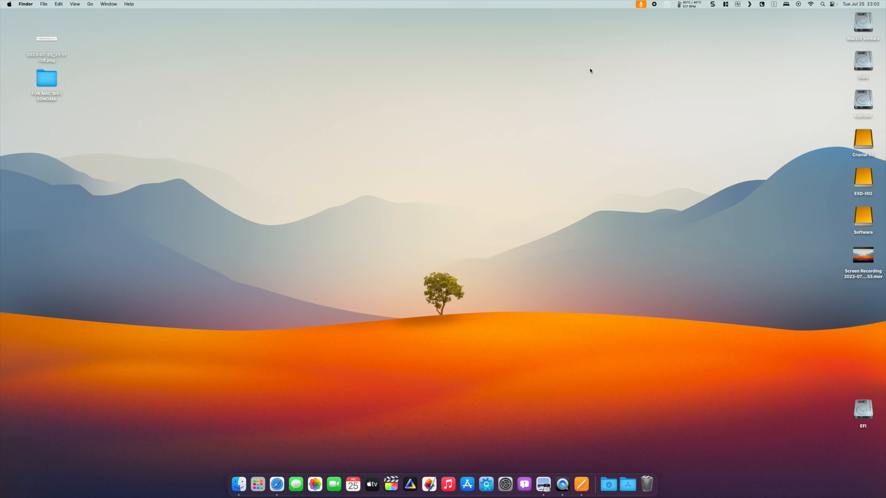
{"action": "mouse_move", "coordinate": [630, 45]}
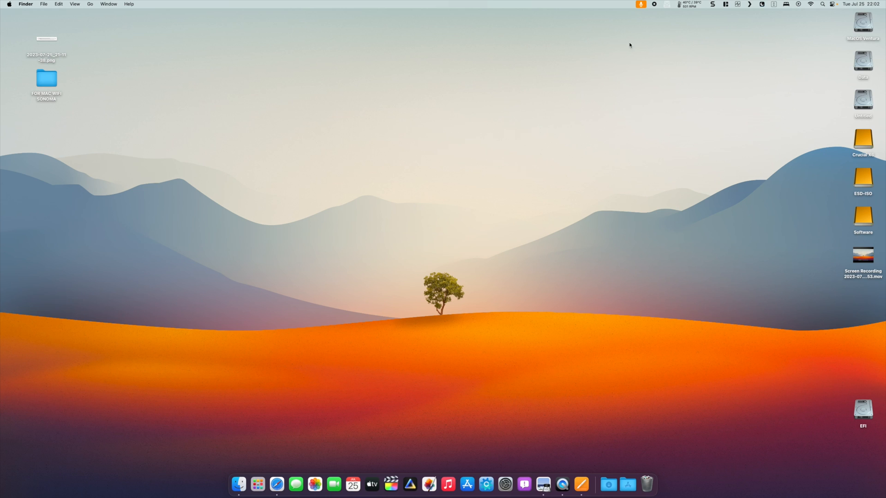
{"action": "left_click", "coordinate": [811, 3]}
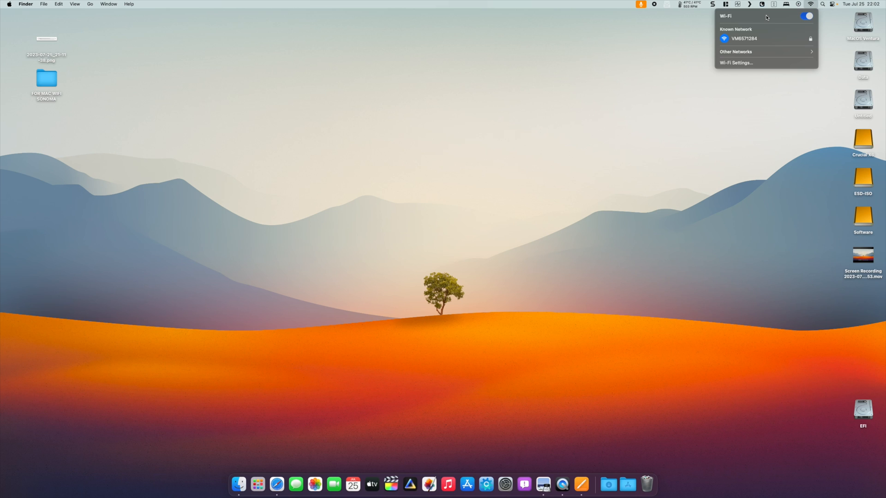
{"action": "mouse_move", "coordinate": [646, 78]}
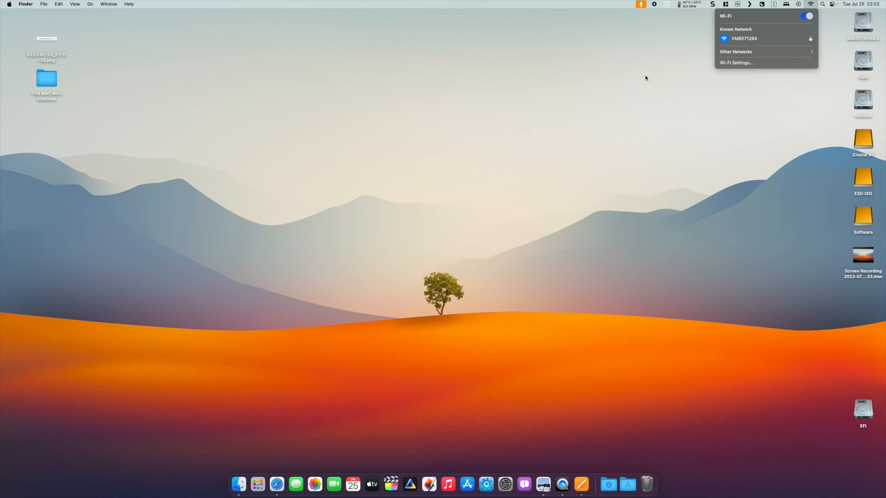
{"action": "mouse_move", "coordinate": [493, 122]}
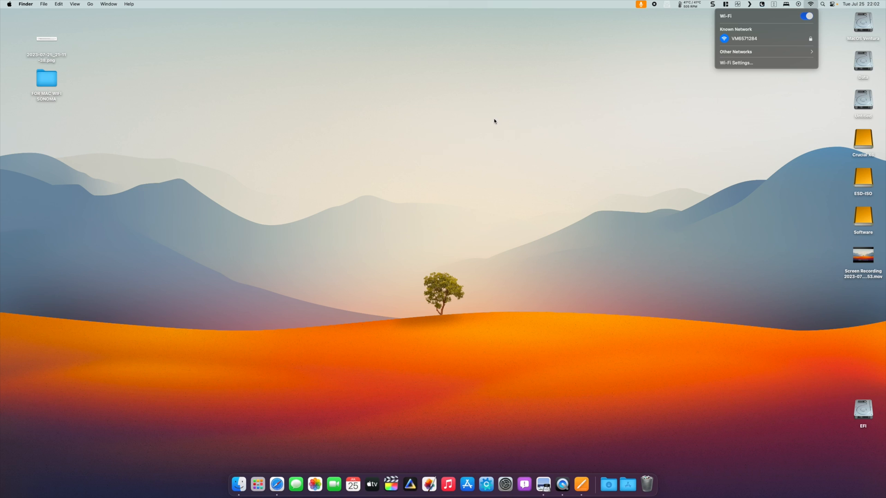
{"action": "mouse_move", "coordinate": [493, 116]}
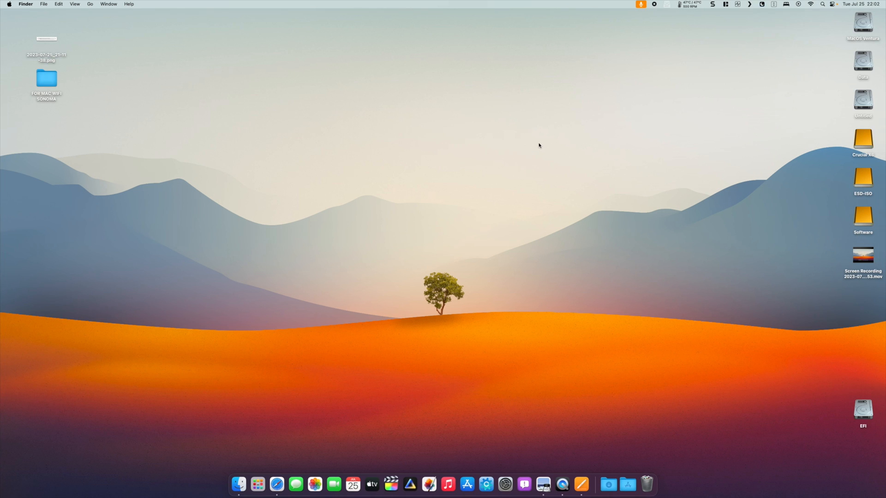
{"action": "mouse_move", "coordinate": [545, 164]}
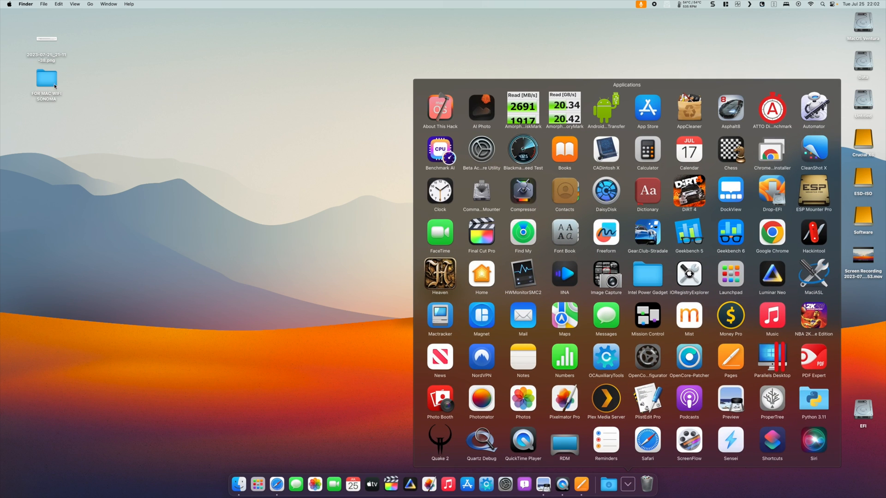
Briefly view the FOR MAC WIFI SONOMA folder, then launch OpenCore Legacy Patcher from the applications grid
{"action": "double_click", "coordinate": [46, 78]}
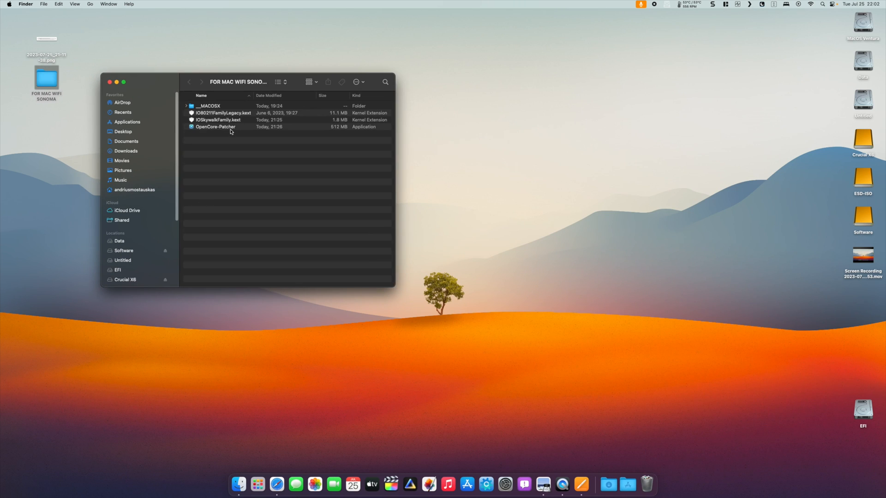
{"action": "left_click", "coordinate": [116, 82]}
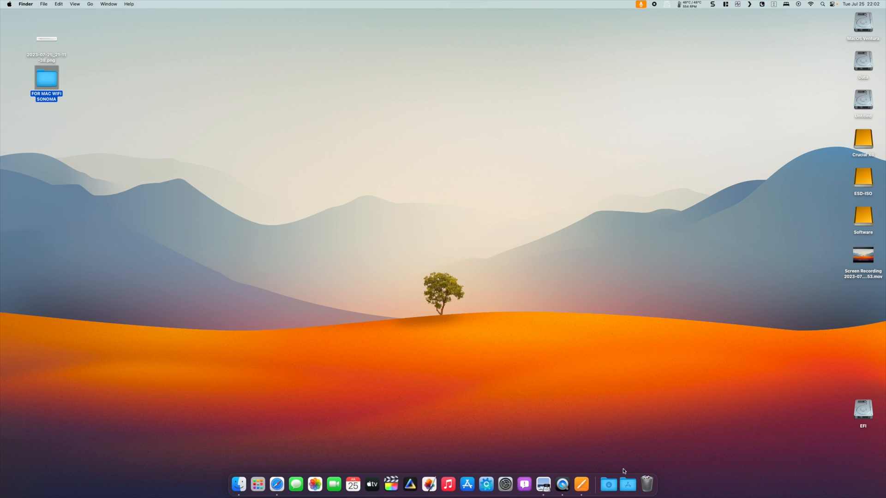
{"action": "left_click", "coordinate": [257, 484]}
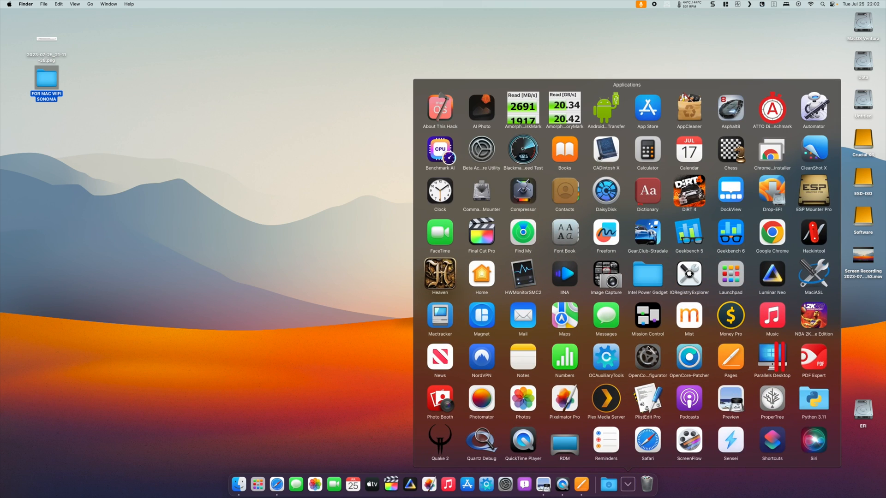
{"action": "left_click", "coordinate": [520, 251]}
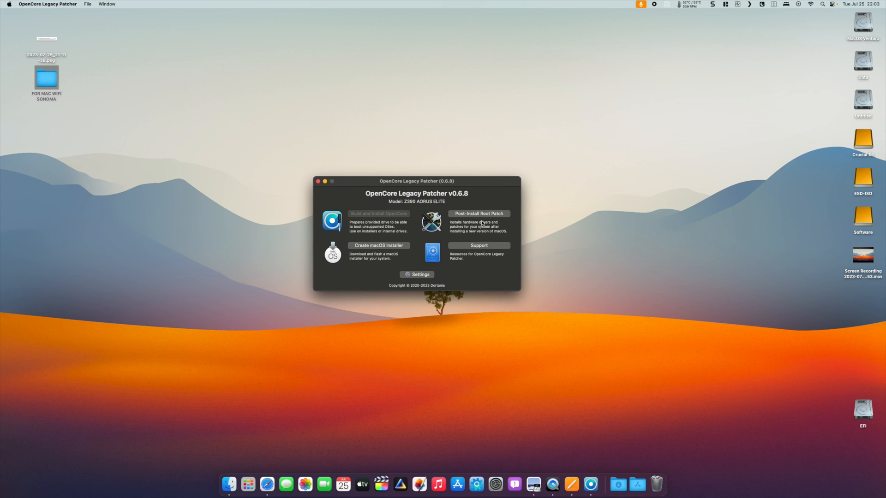
{"action": "mouse_move", "coordinate": [495, 219]}
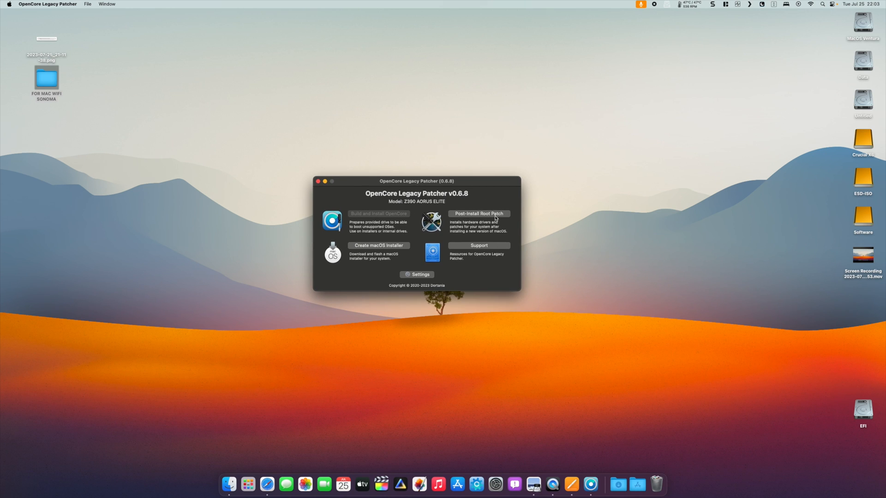
{"action": "mouse_move", "coordinate": [464, 185]}
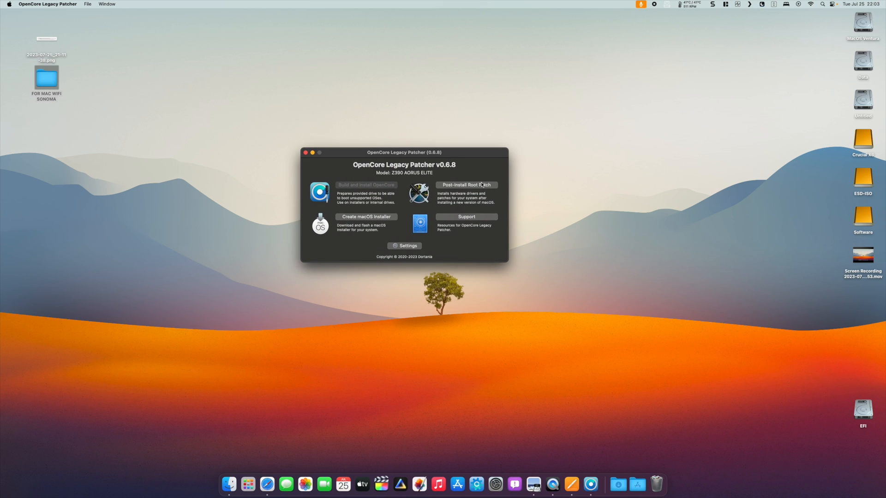
{"action": "mouse_move", "coordinate": [555, 194]}
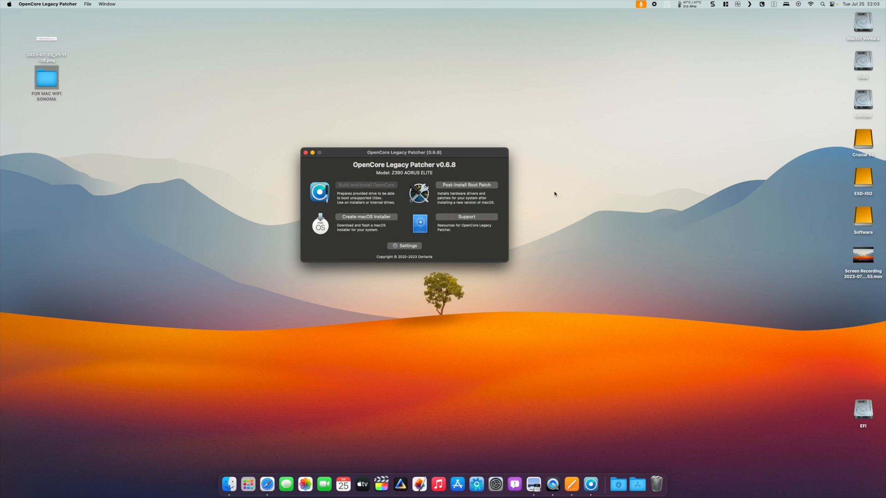
{"action": "mouse_move", "coordinate": [305, 154]}
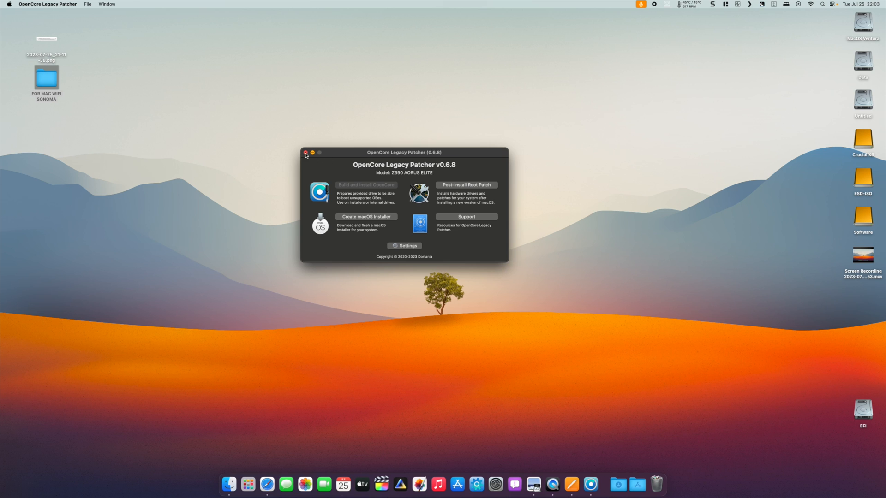
Close OpenCore Legacy Patcher and bring up the applications grid again
{"action": "left_click", "coordinate": [305, 154]}
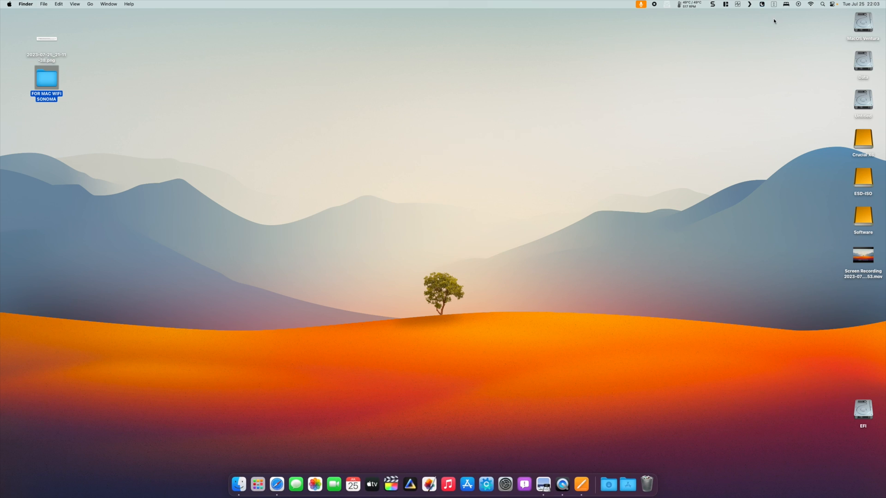
{"action": "mouse_move", "coordinate": [768, 56]}
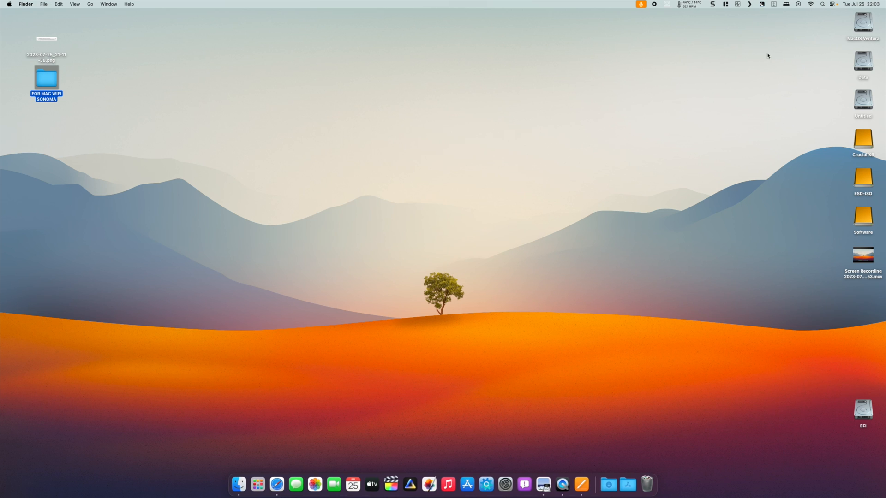
{"action": "mouse_move", "coordinate": [563, 472]}
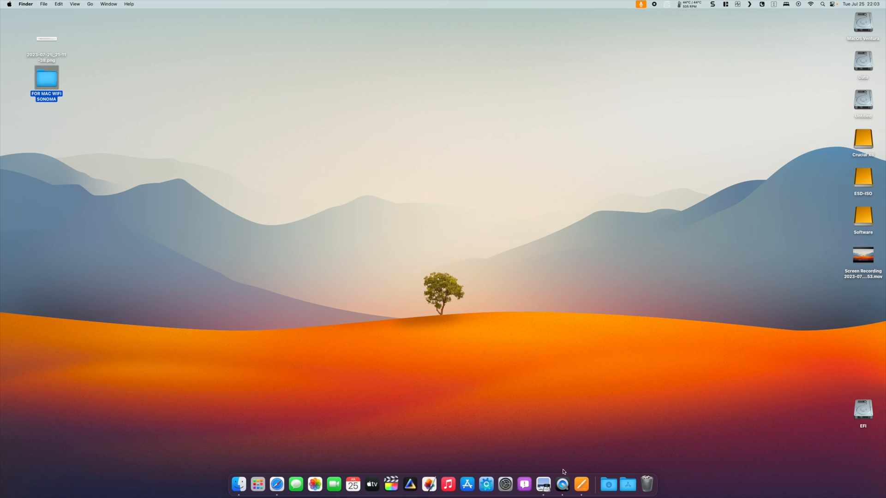
{"action": "left_click", "coordinate": [258, 484]}
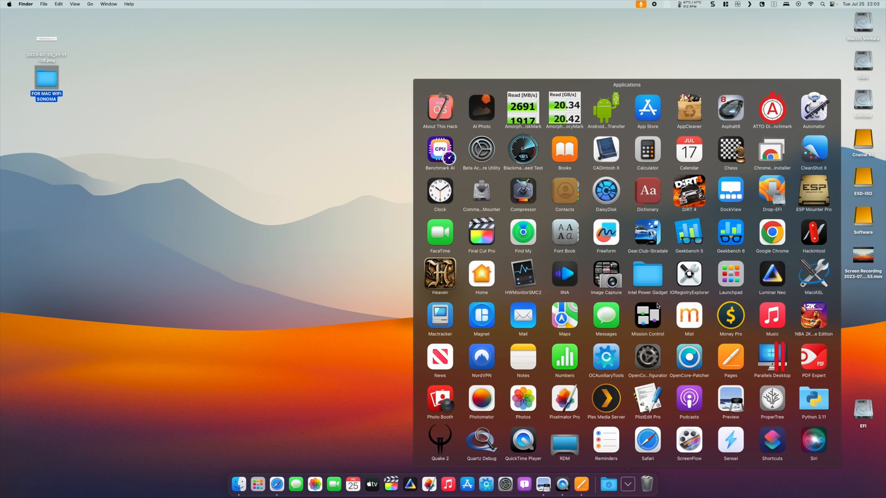
Launch Hackintool to view the Broadcom BCM43602 wireless card in Peripherals
{"action": "left_click", "coordinate": [313, 72]}
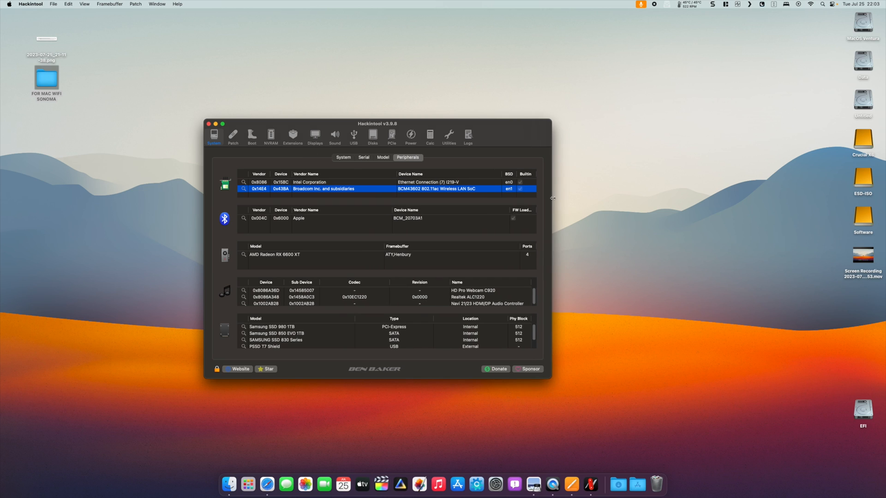
{"action": "mouse_move", "coordinate": [463, 189]}
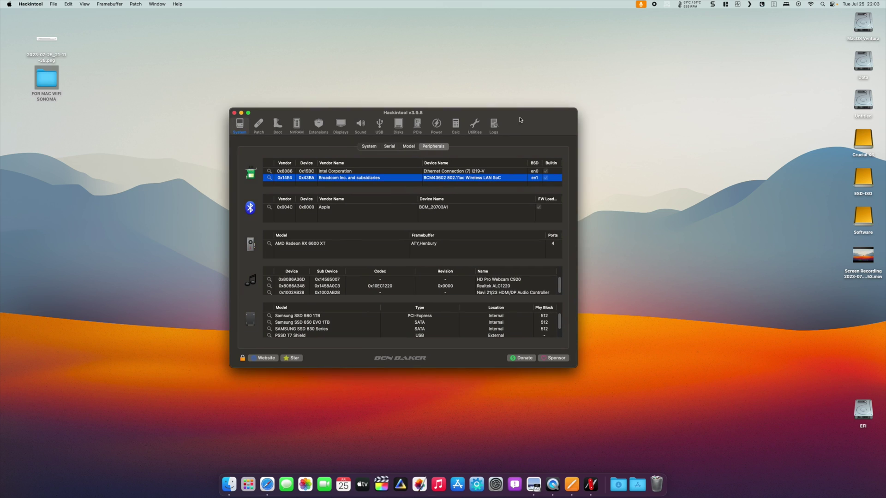
{"action": "mouse_move", "coordinate": [454, 114]}
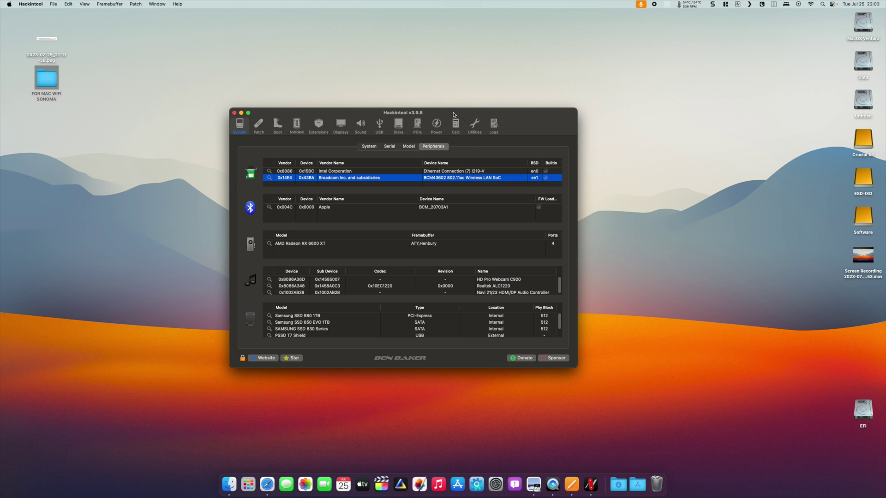